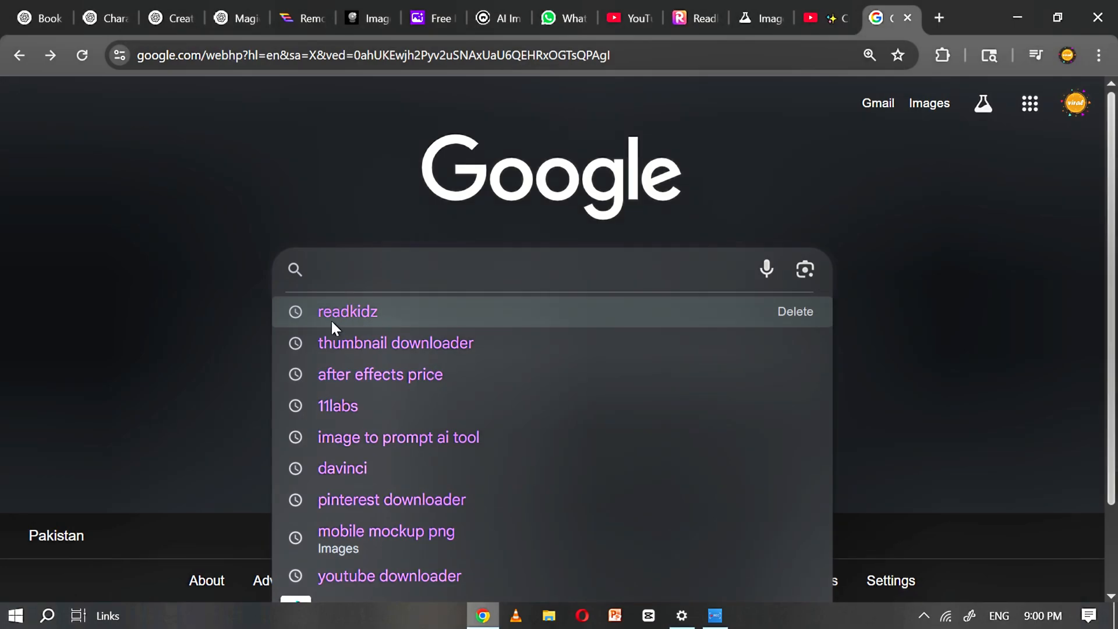
Rerun the earlier 'readkidz' search from Google's suggestions to reach readkidz.com.
{"action": "left_click", "coordinate": [347, 312]}
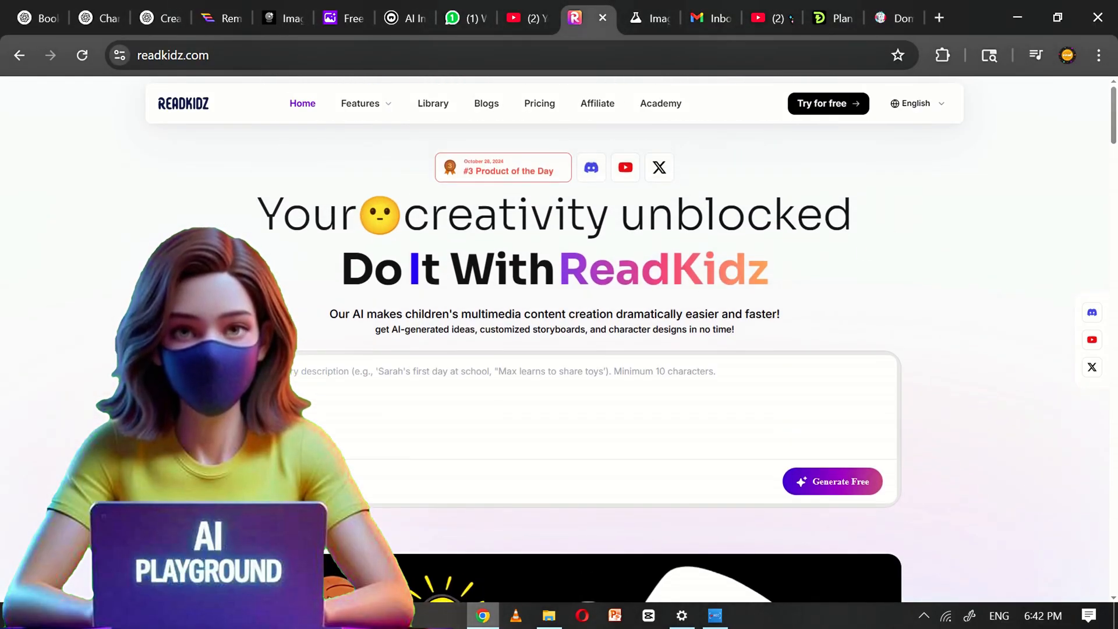
Browse the ReadKidz homepage and enter the workspace via 'Try for free', landing on Explore.
{"action": "left_click", "coordinate": [671, 445]}
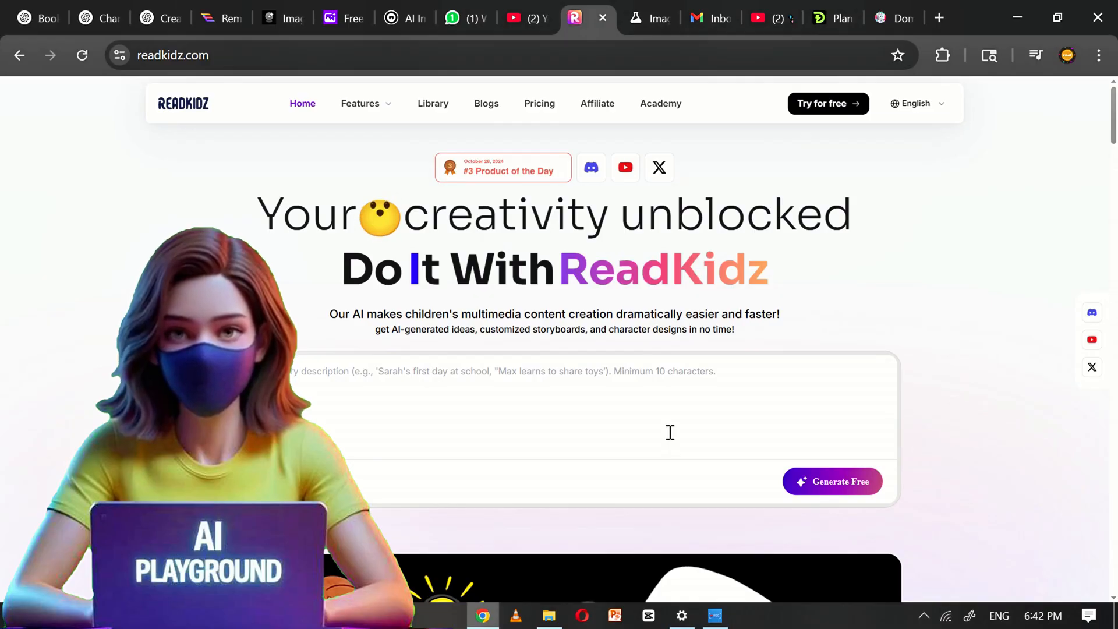
{"action": "scroll", "scroll_direction": "down", "scroll_amount": 3}
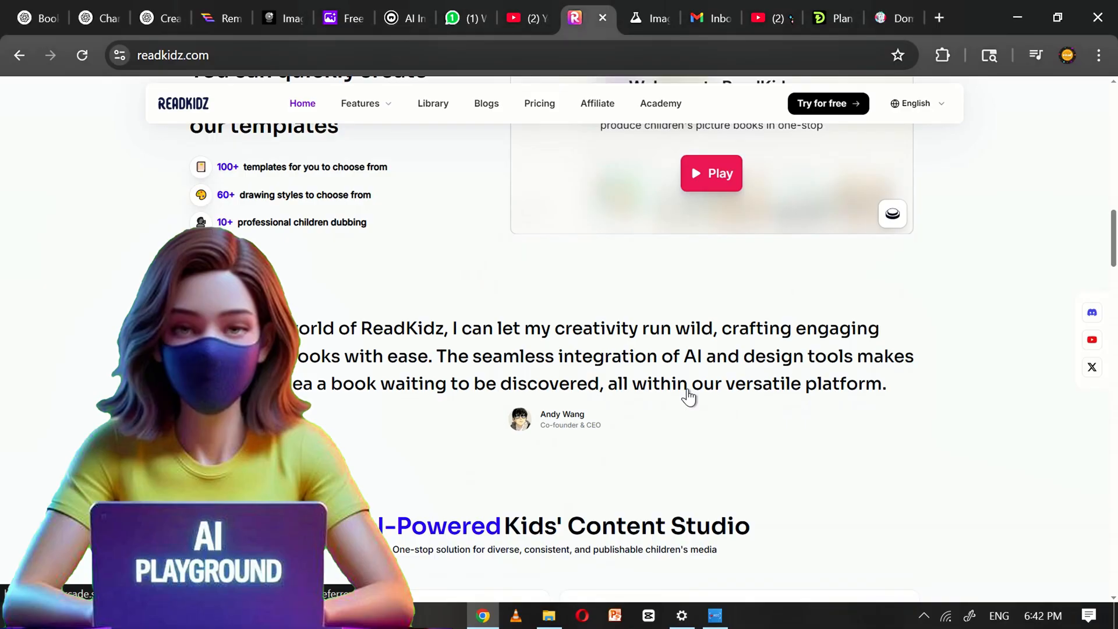
{"action": "scroll", "scroll_direction": "down", "scroll_amount": 3}
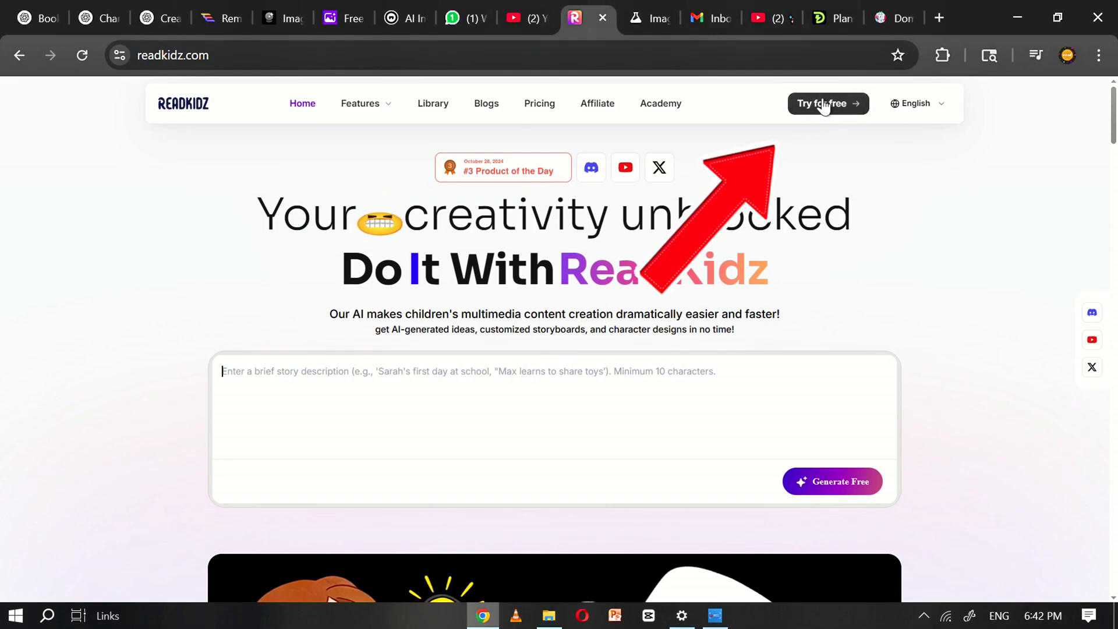
{"action": "left_click", "coordinate": [825, 104]}
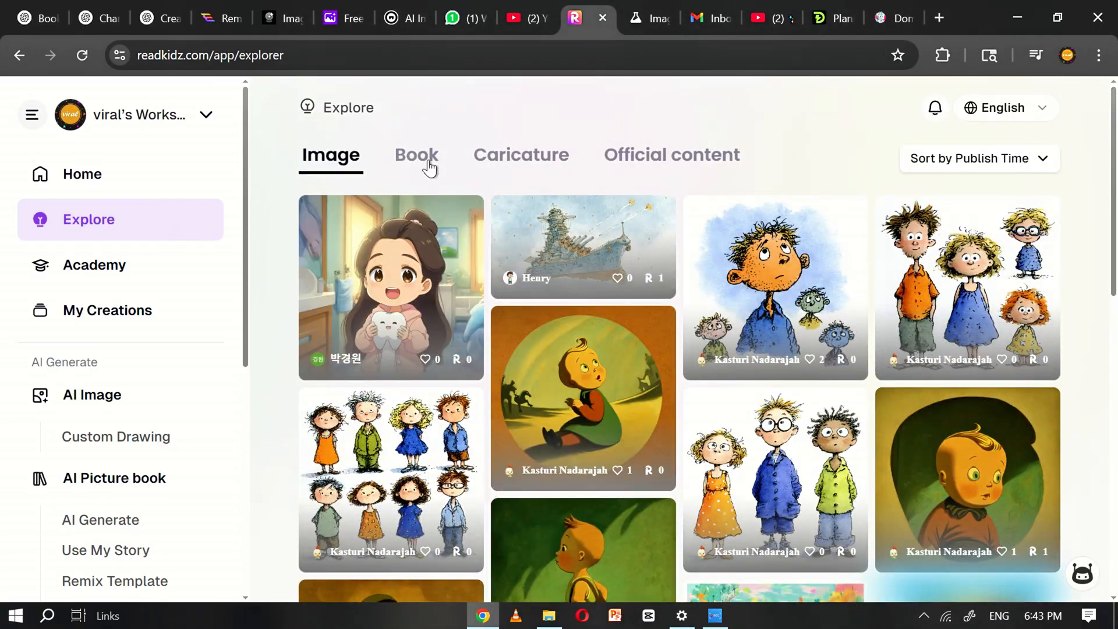
Browse the Book and Official content galleries, then return to the Home dashboard.
{"action": "left_click", "coordinate": [416, 154]}
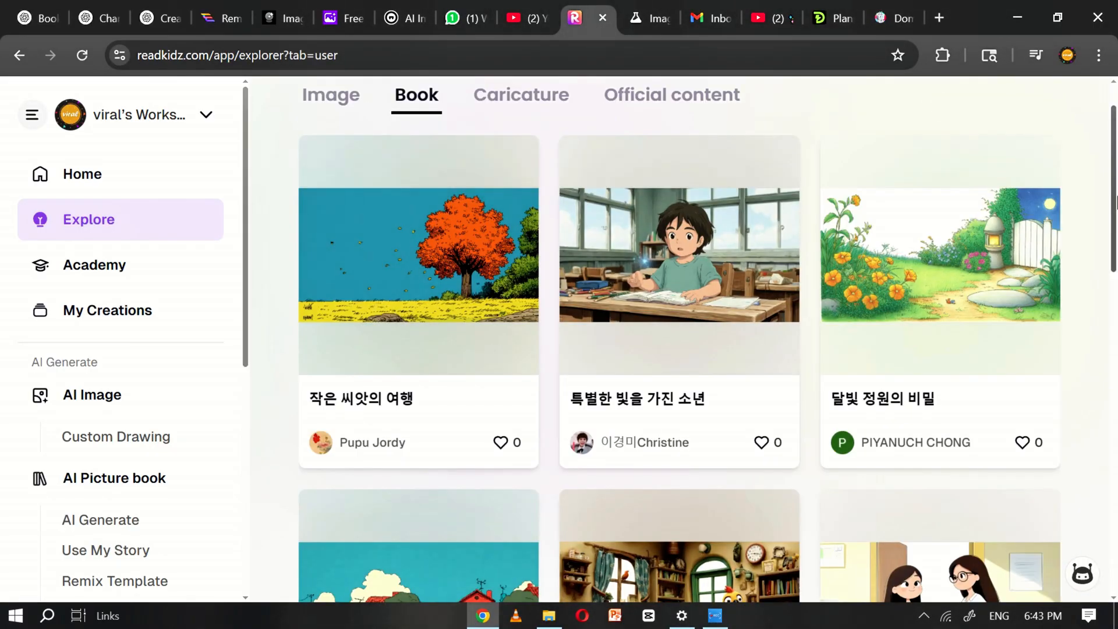
{"action": "left_click", "coordinate": [331, 153]}
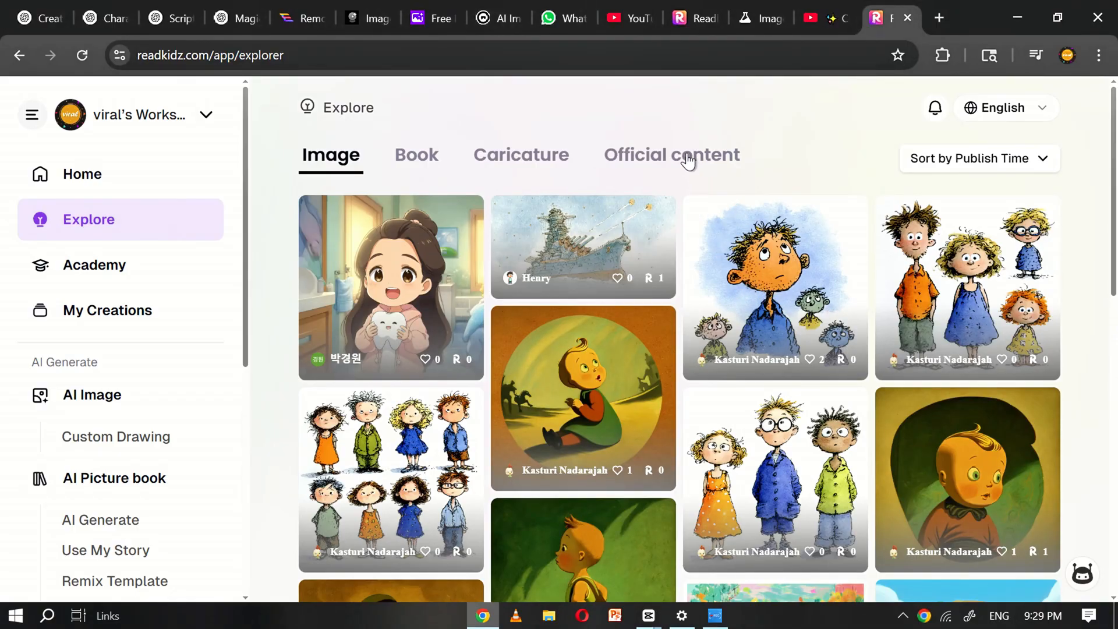
{"action": "left_click", "coordinate": [672, 154]}
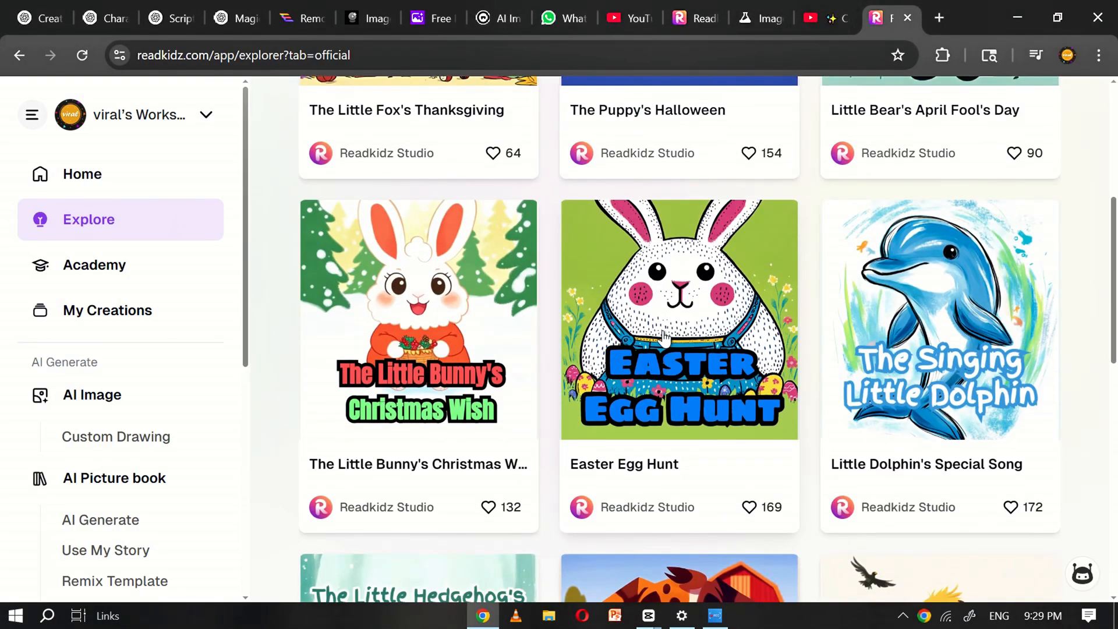
{"action": "scroll", "scroll_direction": "down", "scroll_amount": 3}
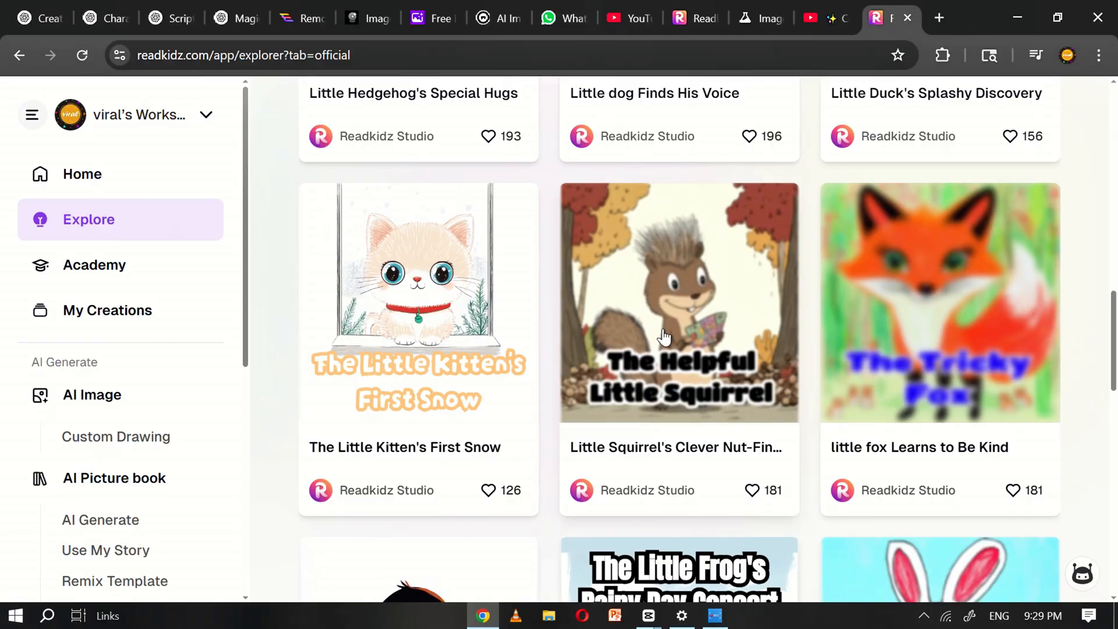
{"action": "scroll", "scroll_direction": "down", "scroll_amount": 3}
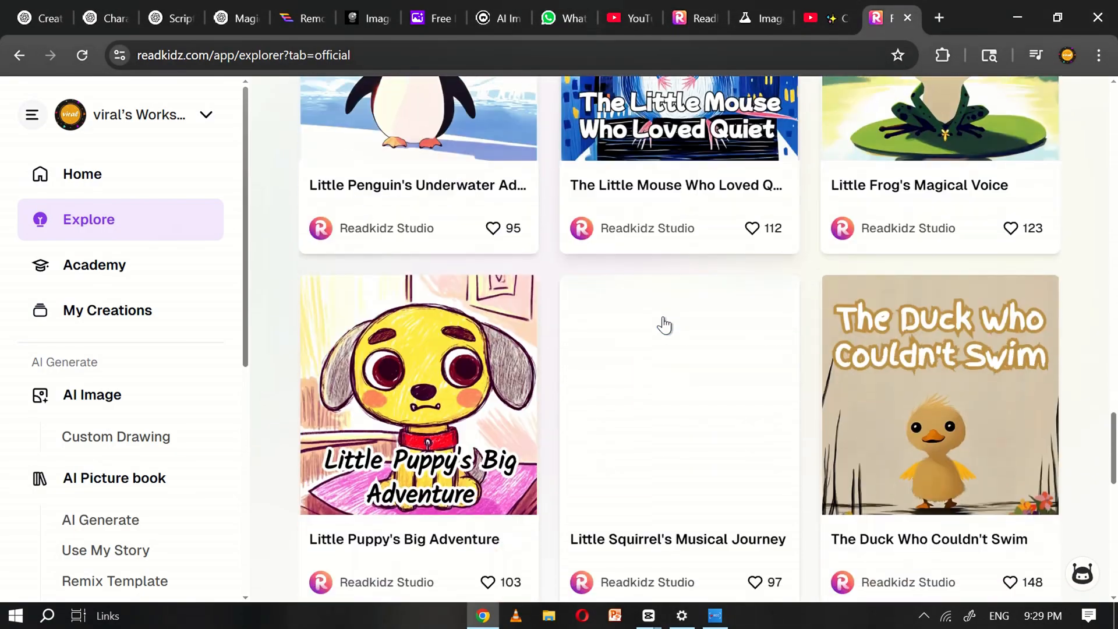
{"action": "left_click", "coordinate": [82, 175]}
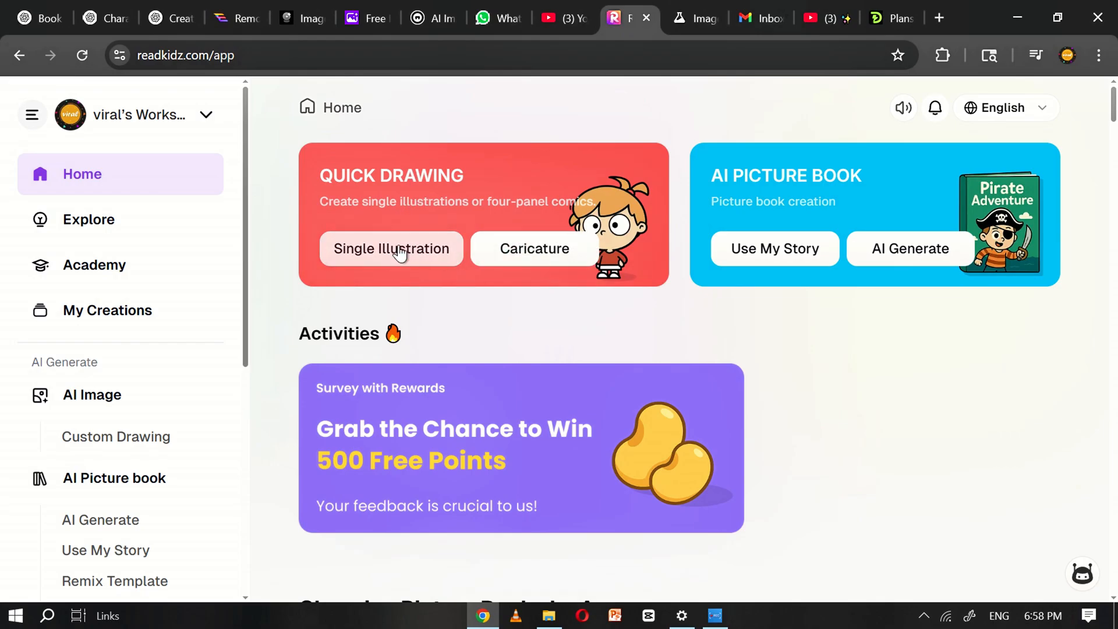
{"action": "mouse_move", "coordinate": [714, 174]}
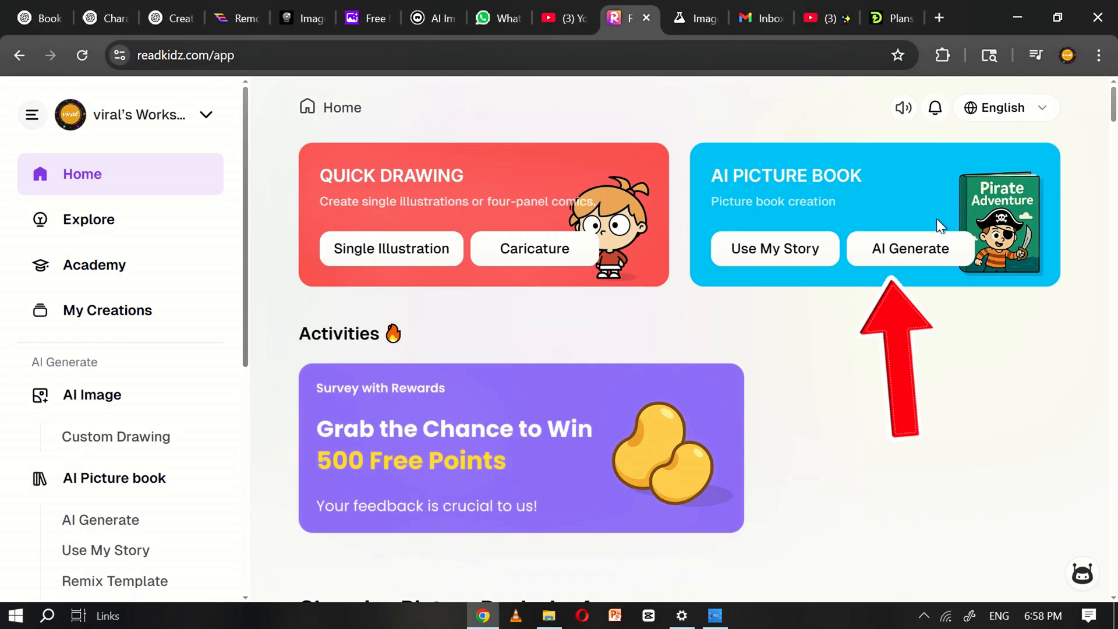
Start an AI Generate picture book under AI Picture Book on Home.
{"action": "left_click", "coordinate": [911, 248]}
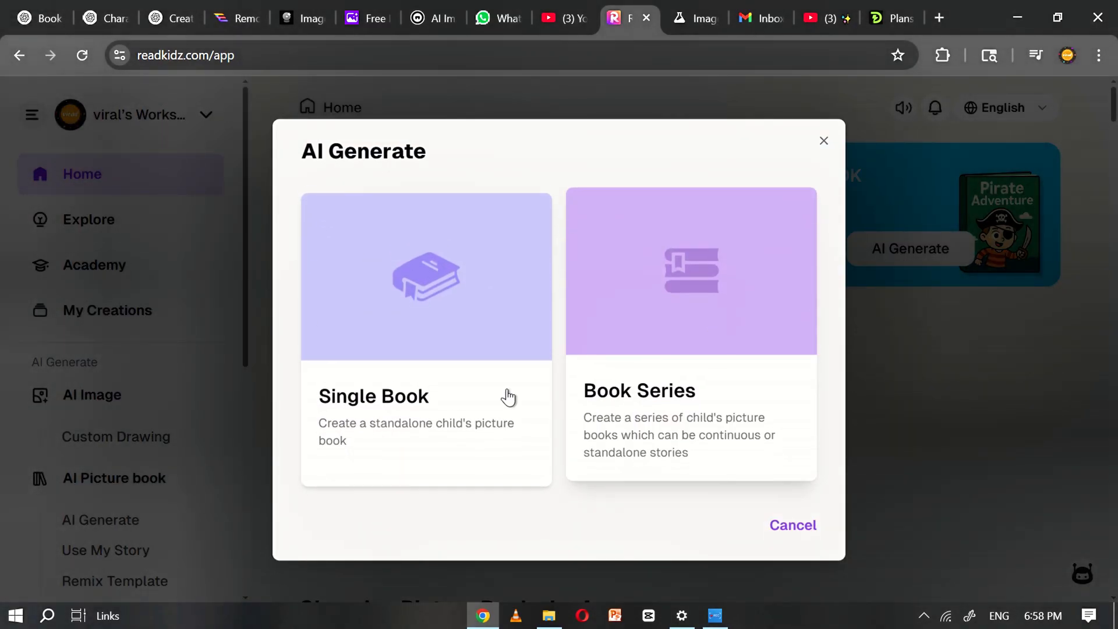
{"action": "mouse_move", "coordinate": [543, 358]}
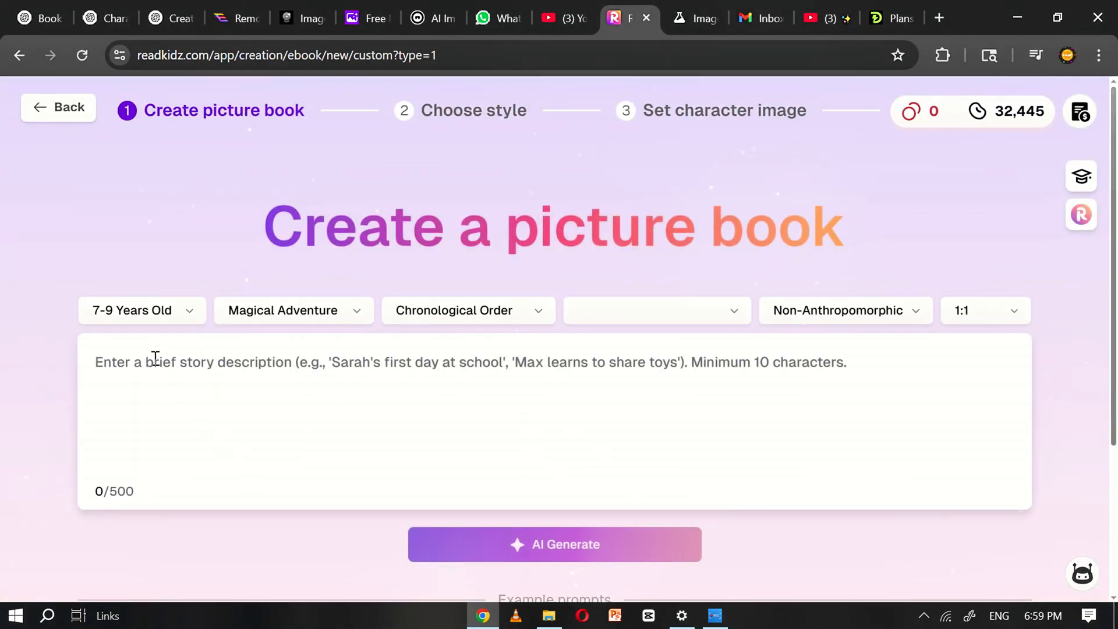
{"action": "mouse_move", "coordinate": [121, 313]}
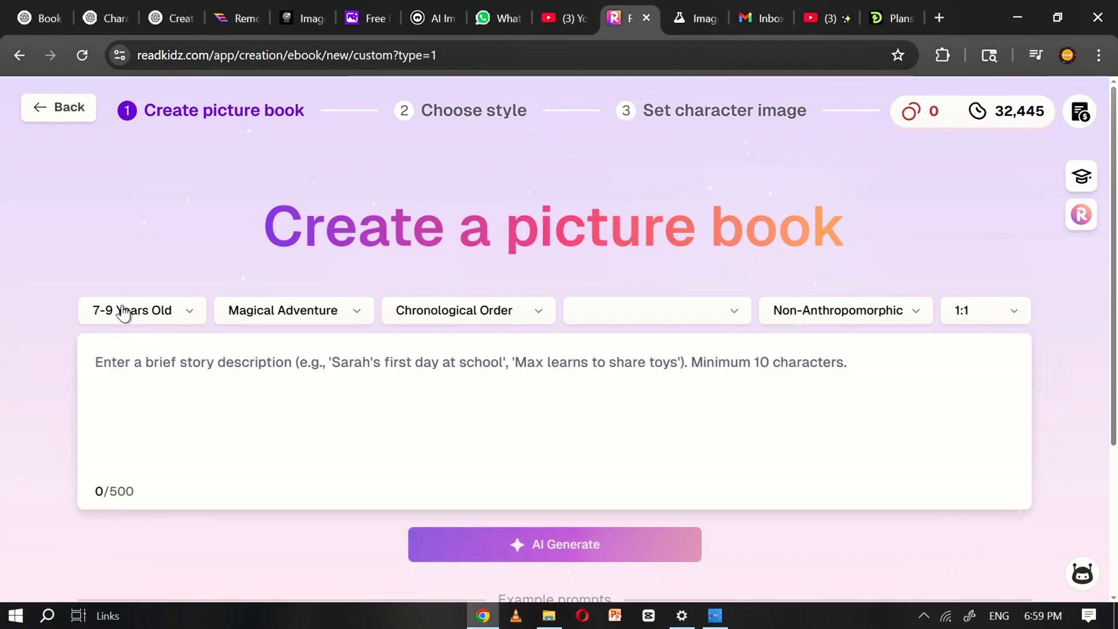
Set reader age 9-12, keep characters non-anthropomorphic, and choose 16:9 page size.
{"action": "left_click", "coordinate": [142, 309]}
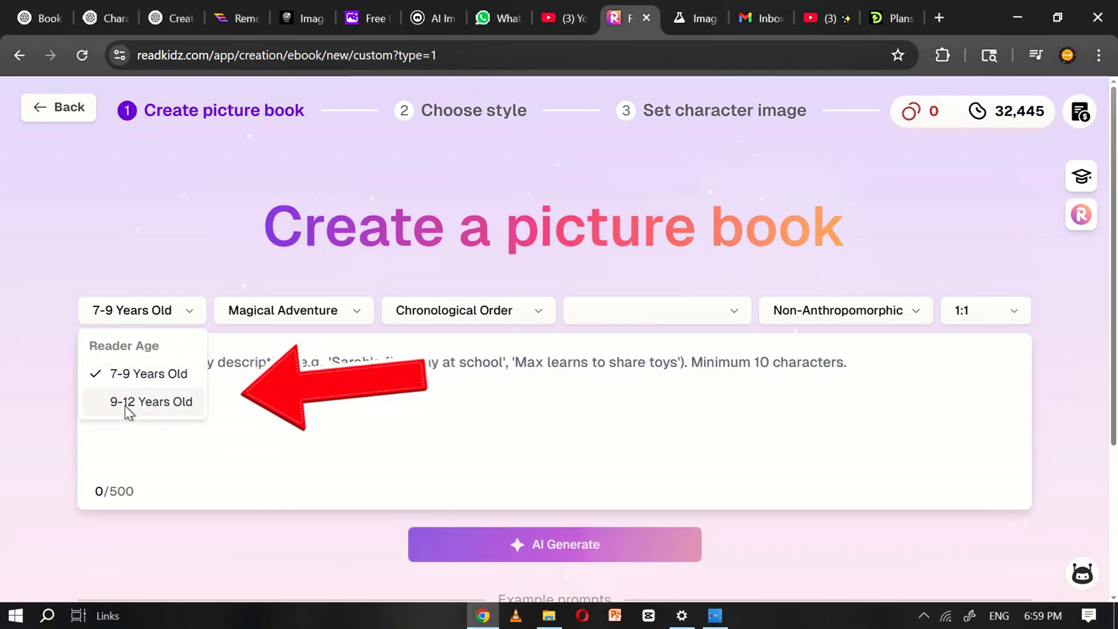
{"action": "left_click", "coordinate": [151, 402]}
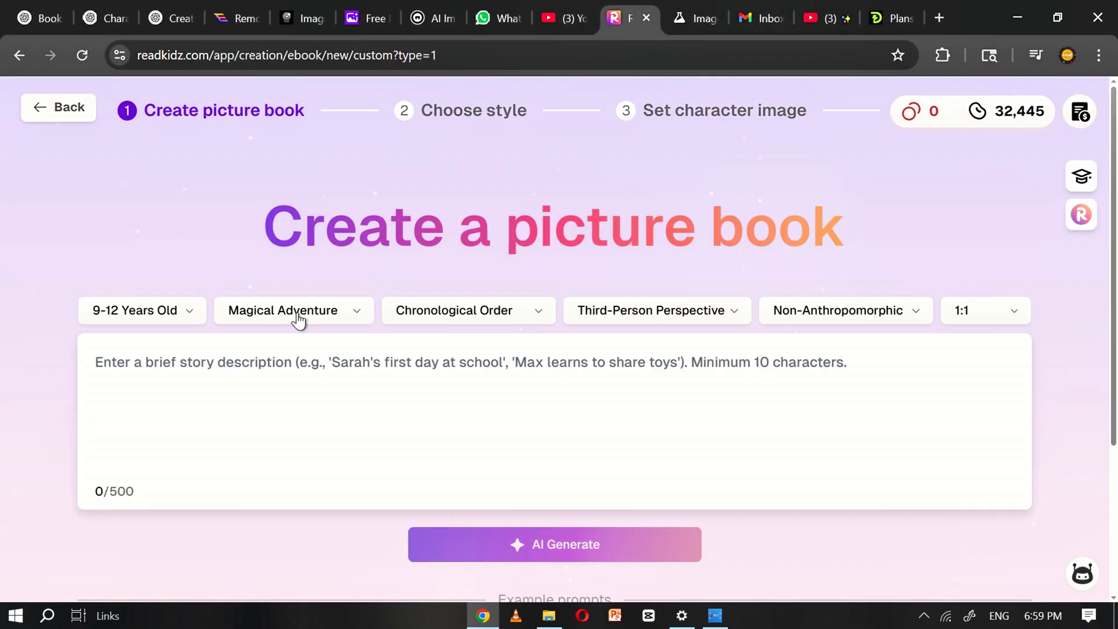
{"action": "left_click", "coordinate": [293, 310]}
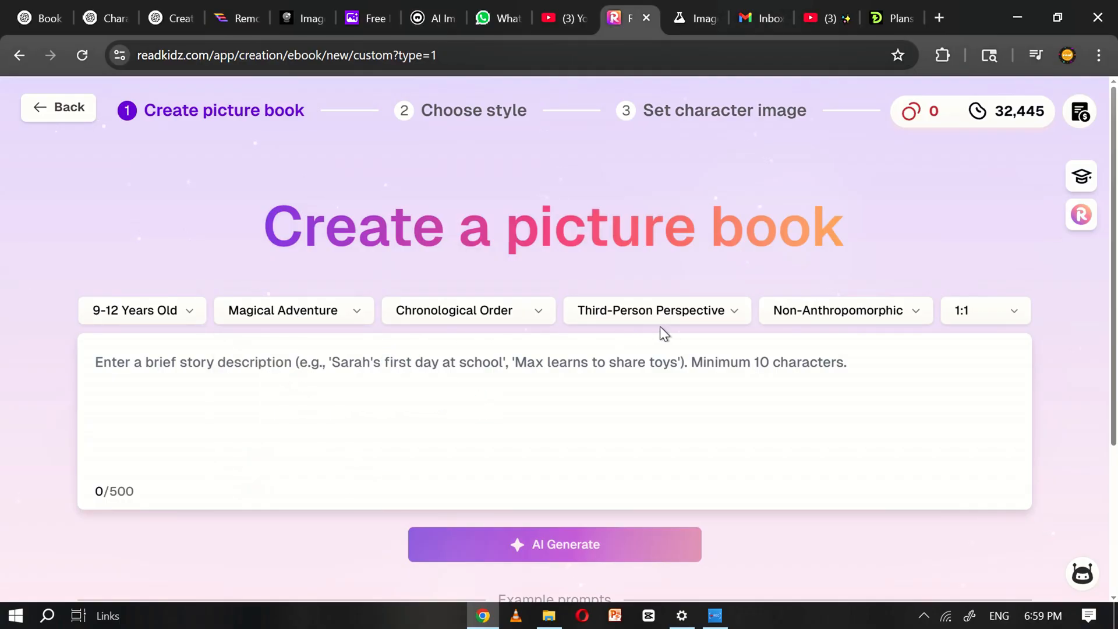
{"action": "left_click", "coordinate": [468, 310]}
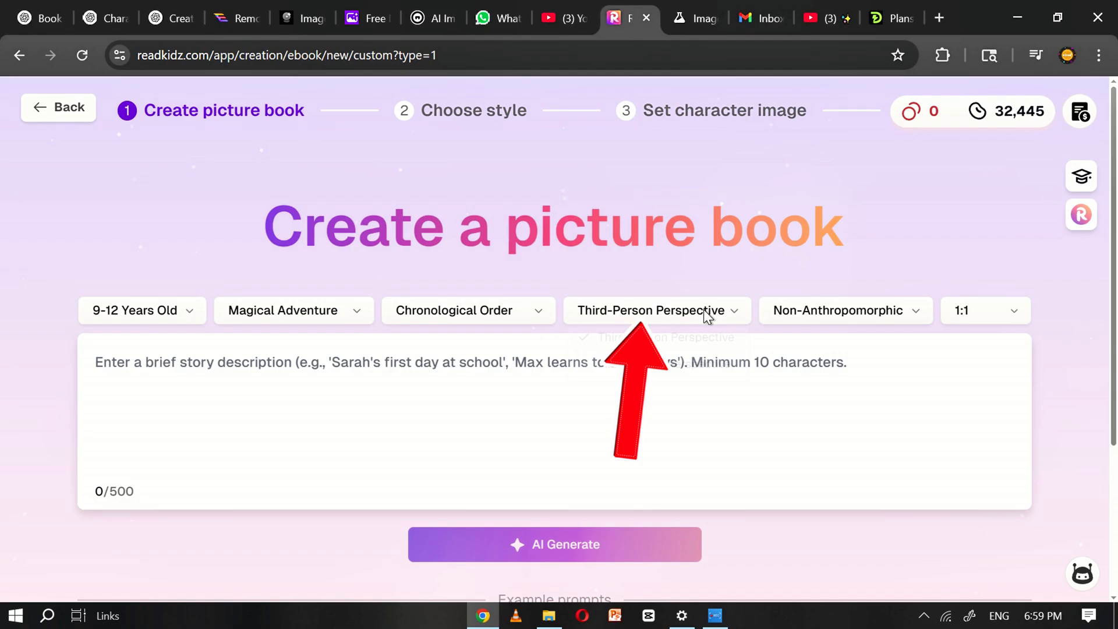
{"action": "left_click", "coordinate": [657, 310]}
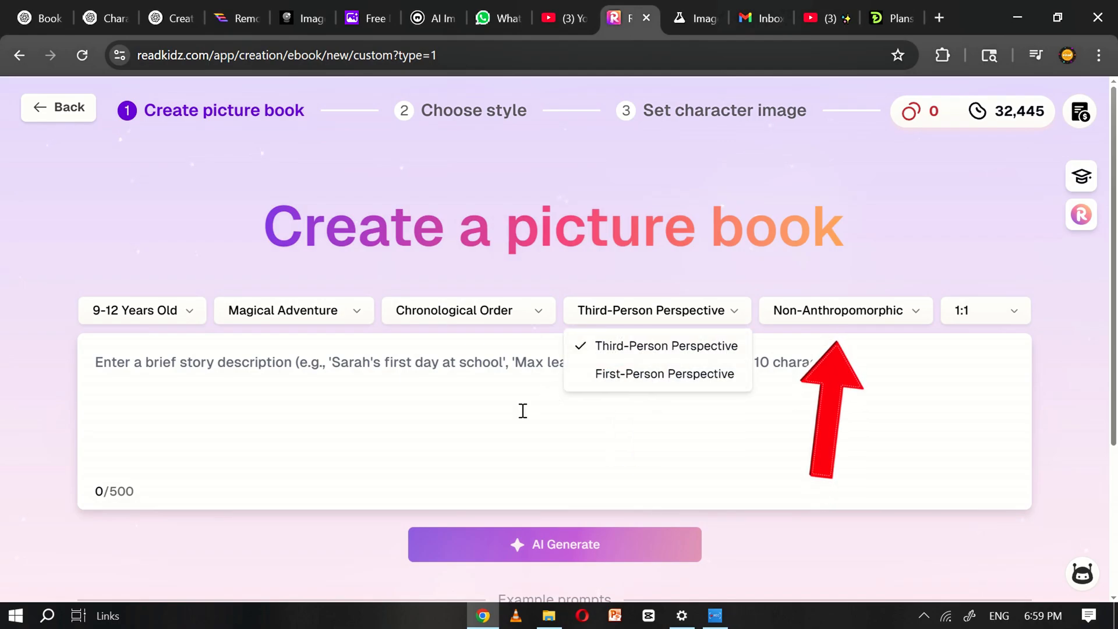
{"action": "left_click", "coordinate": [845, 310]}
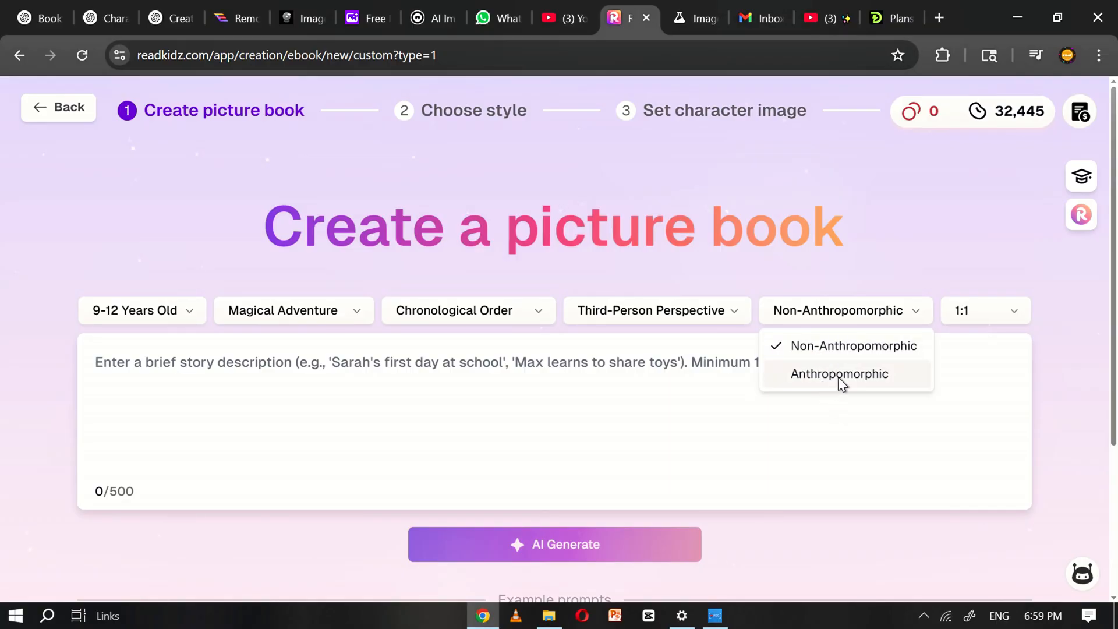
{"action": "left_click", "coordinate": [854, 346]}
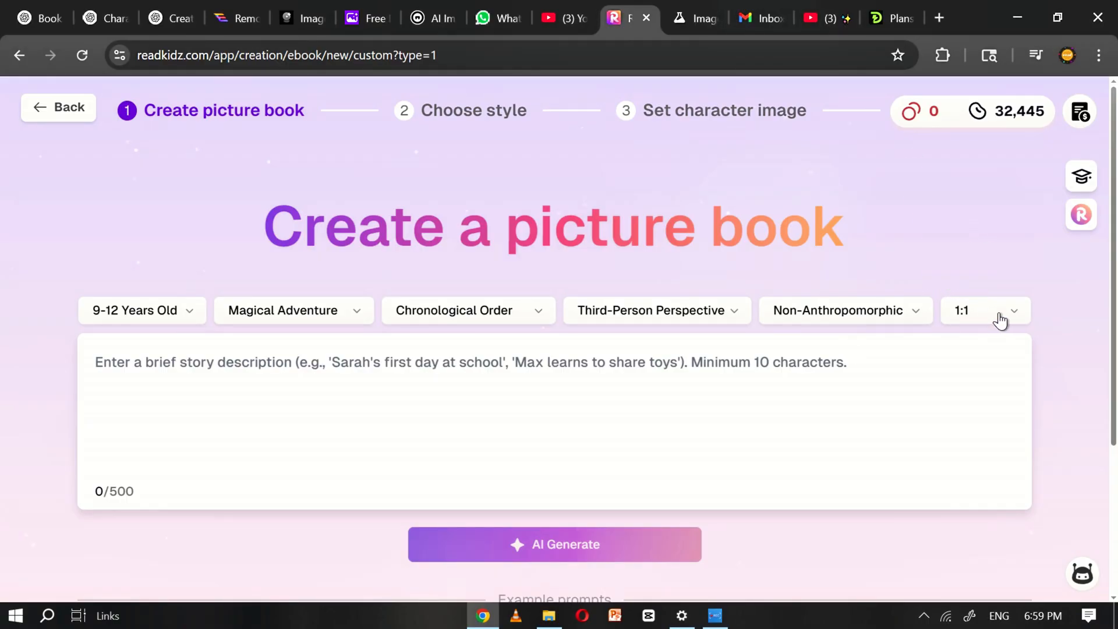
{"action": "left_click", "coordinate": [985, 310]}
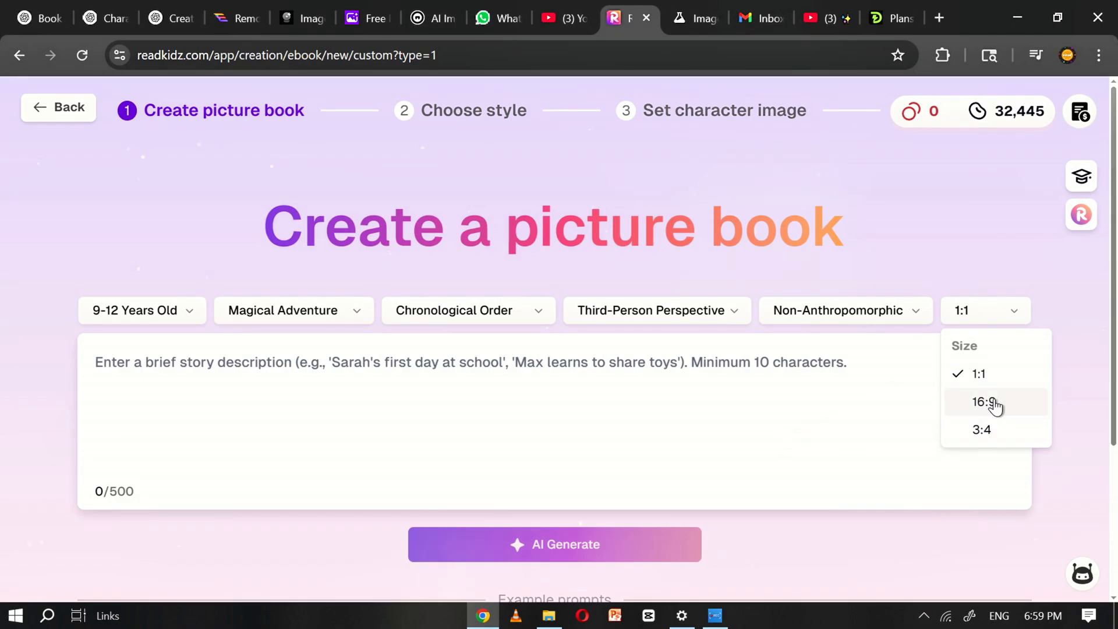
{"action": "left_click", "coordinate": [982, 402]}
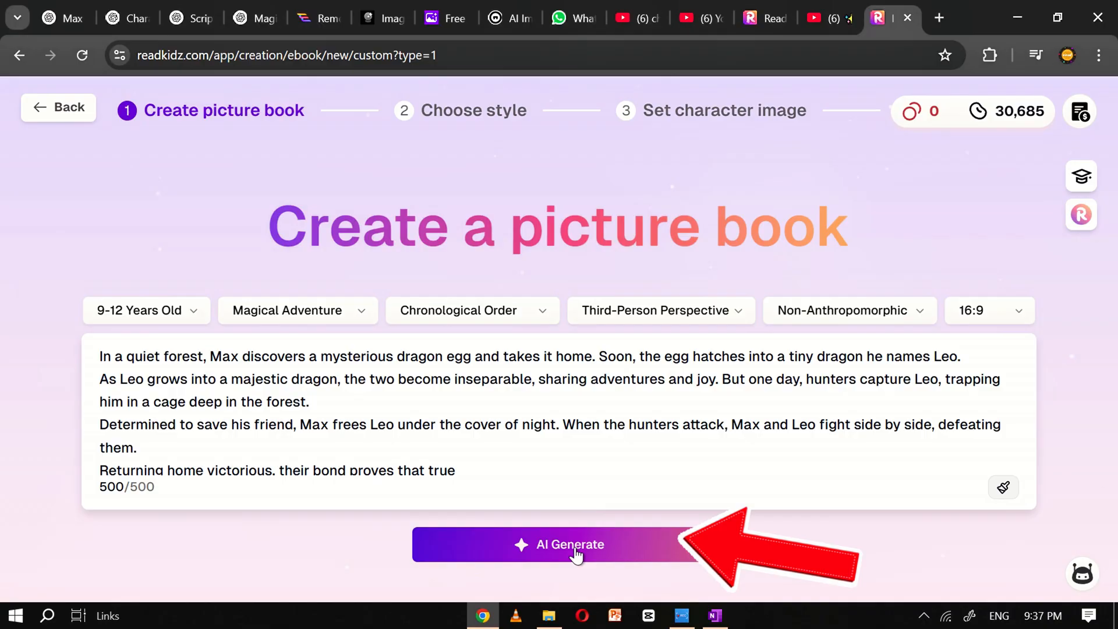
Generate the full story 'The Dragon's Guardian' from the description and review its text.
{"action": "left_click", "coordinate": [569, 545]}
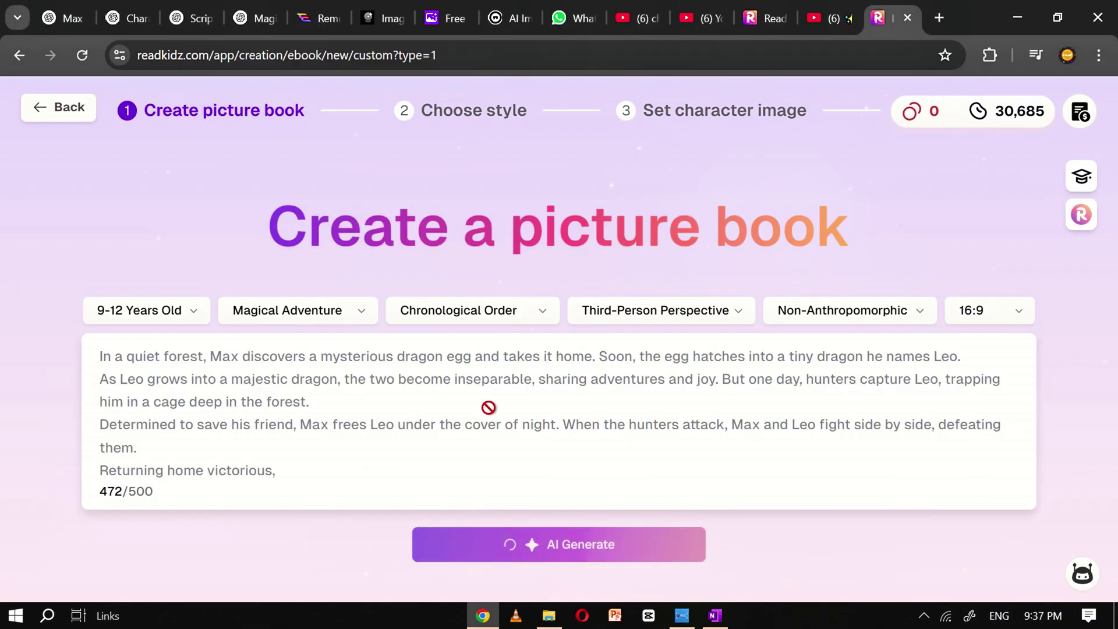
{"action": "left_click", "coordinate": [559, 545]}
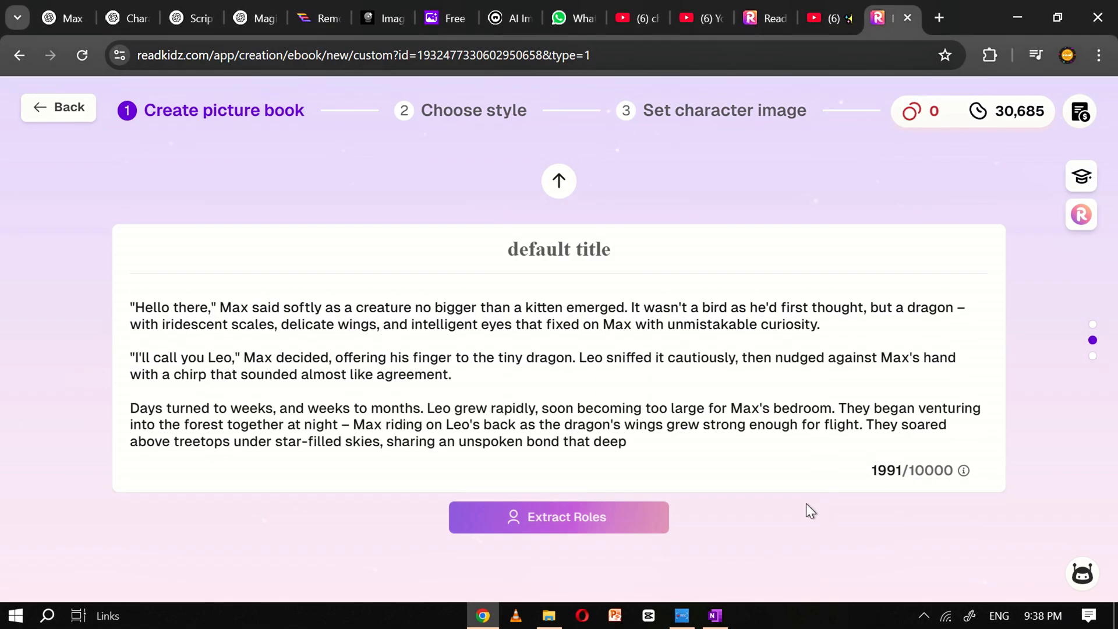
{"action": "scroll", "scroll_direction": "down", "scroll_amount": 3}
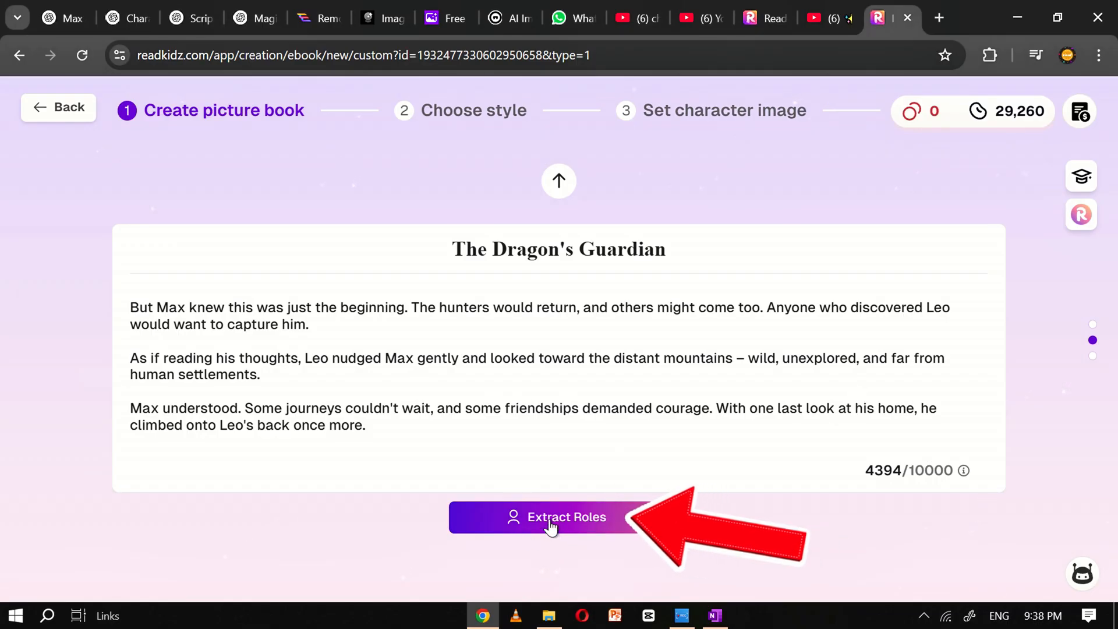
Extract the roles Max, Leo and Hunter 1, review each, and confirm them as final.
{"action": "left_click", "coordinate": [558, 517]}
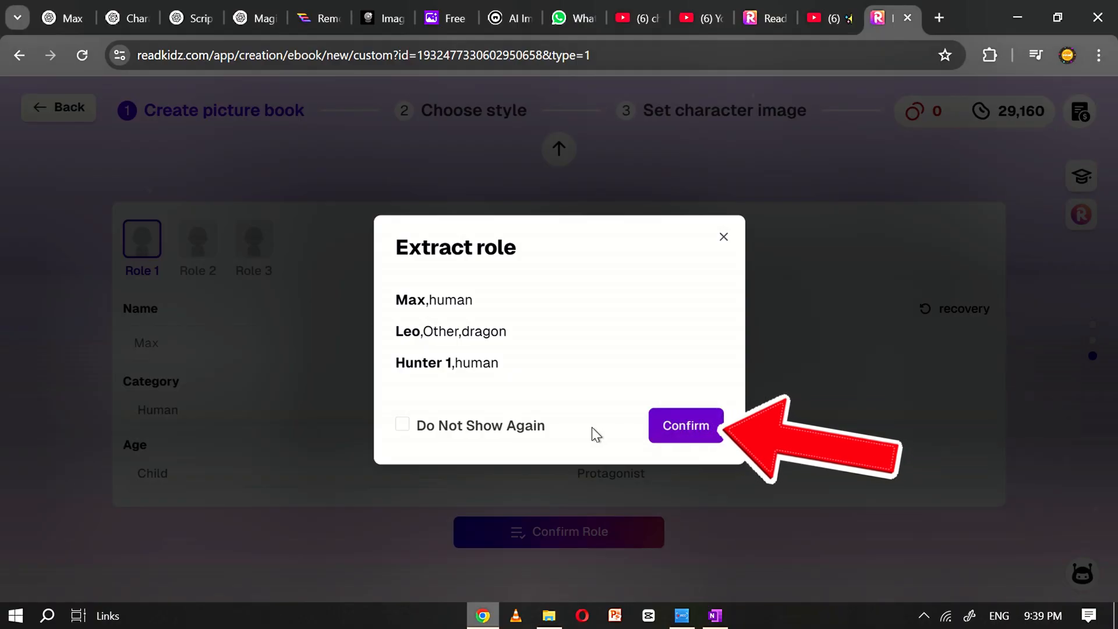
{"action": "left_click", "coordinate": [686, 426]}
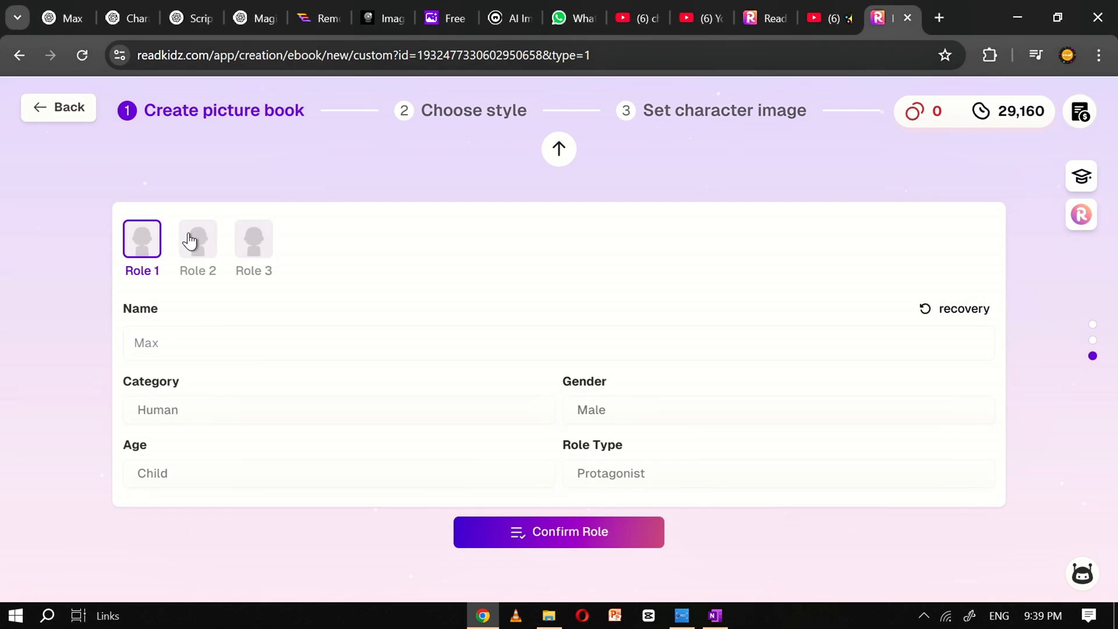
{"action": "left_click", "coordinate": [197, 239]}
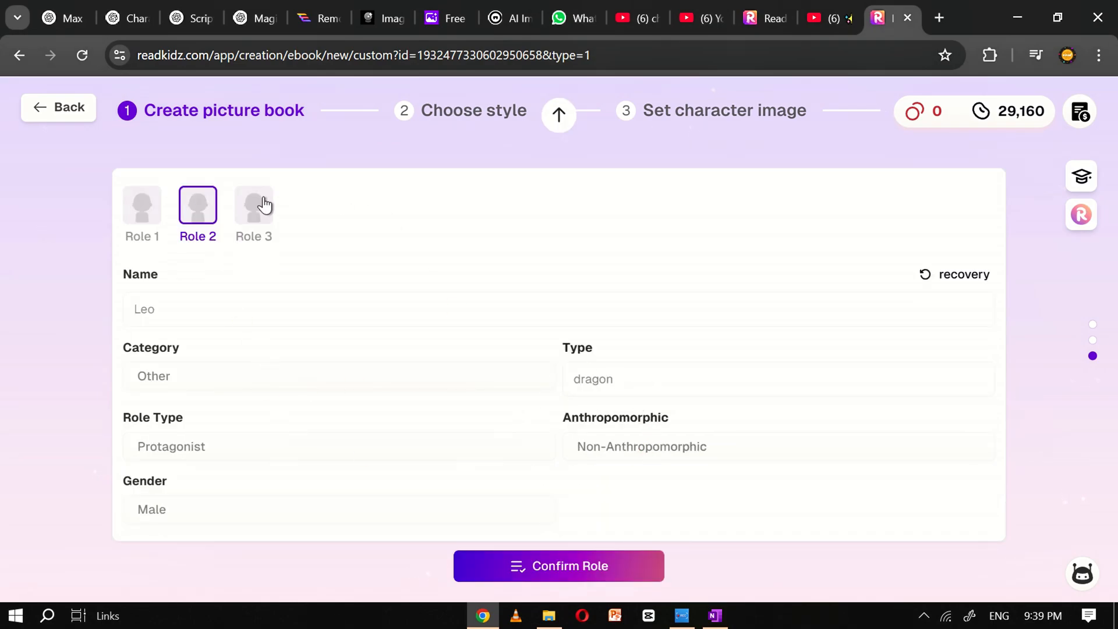
{"action": "left_click", "coordinate": [559, 566]}
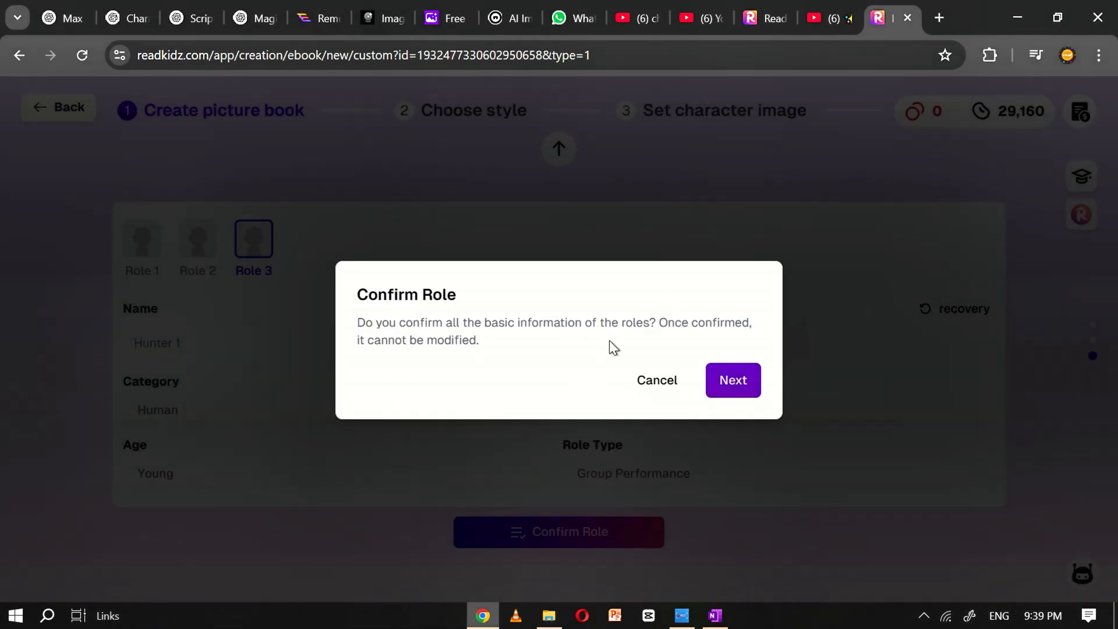
{"action": "left_click", "coordinate": [733, 380]}
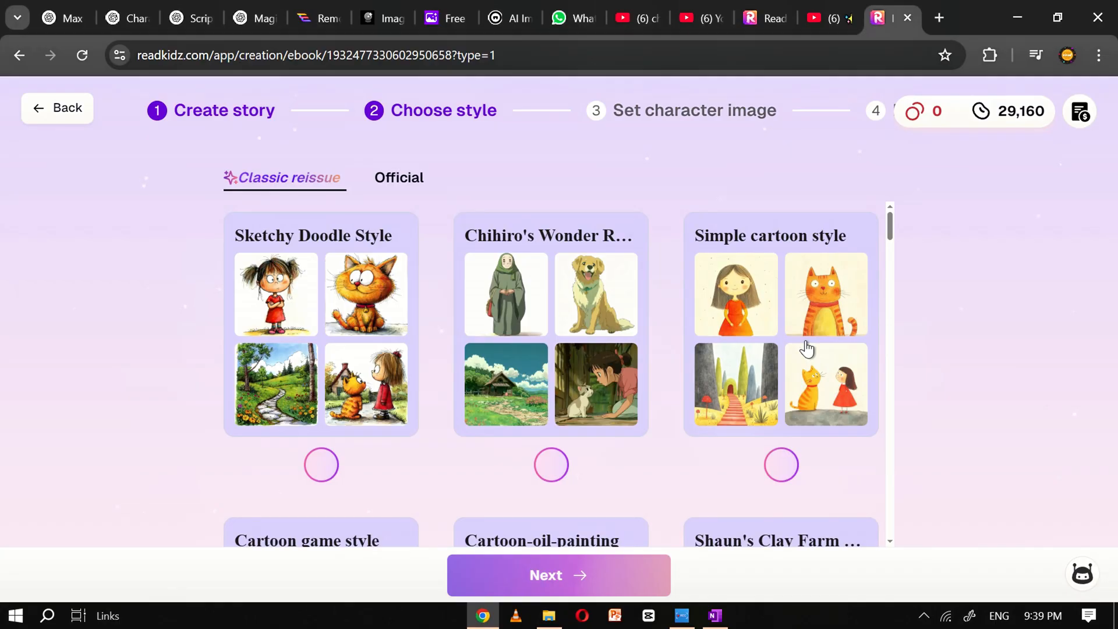
Select the 3D pixel style from the Official collection and continue to character images.
{"action": "scroll", "scroll_direction": "down", "scroll_amount": 3}
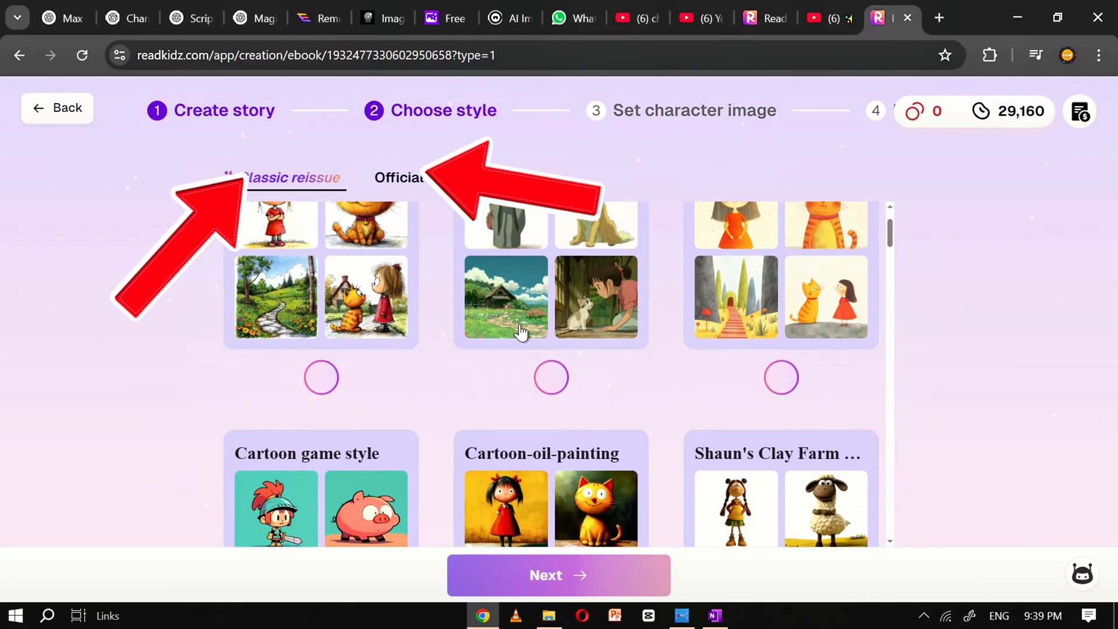
{"action": "left_click", "coordinate": [398, 177]}
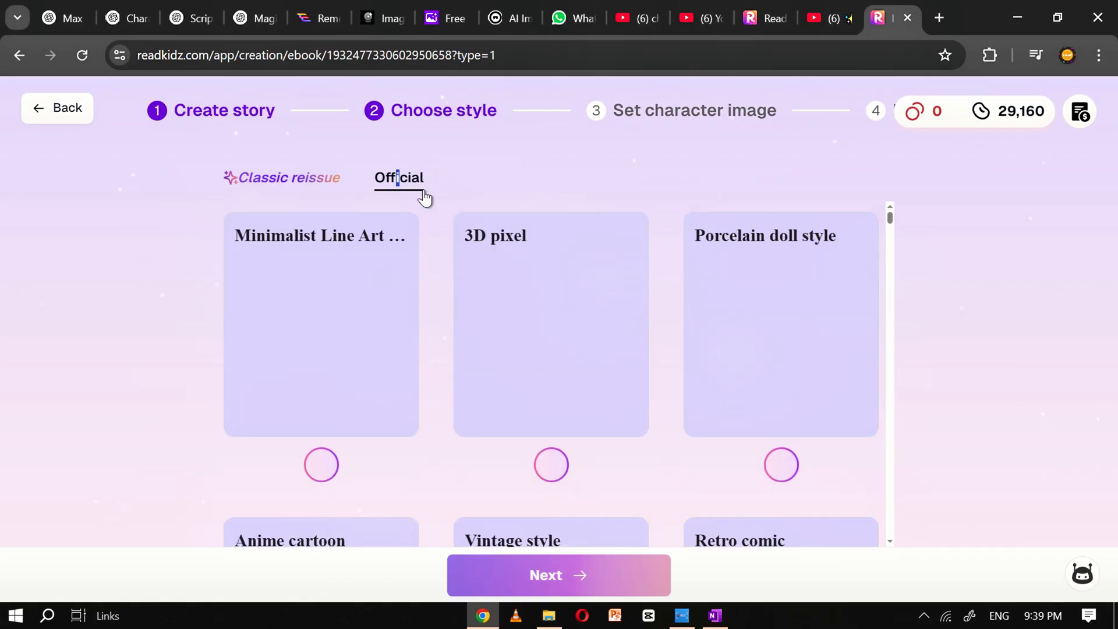
{"action": "scroll", "scroll_direction": "down", "scroll_amount": 3}
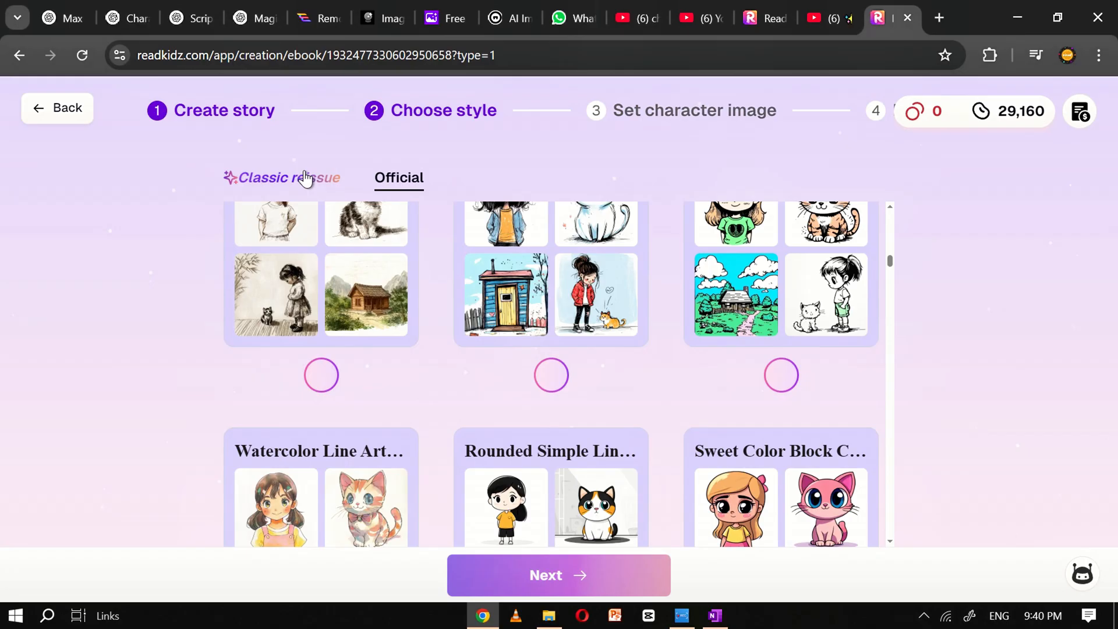
{"action": "mouse_move", "coordinate": [666, 322]}
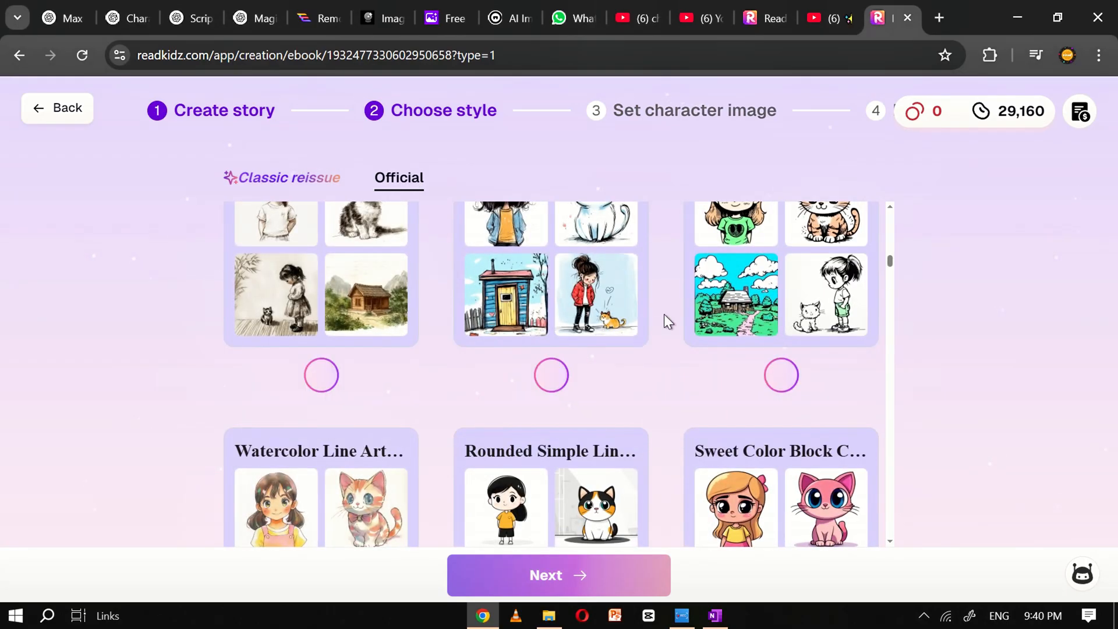
{"action": "scroll", "scroll_direction": "down", "scroll_amount": 3}
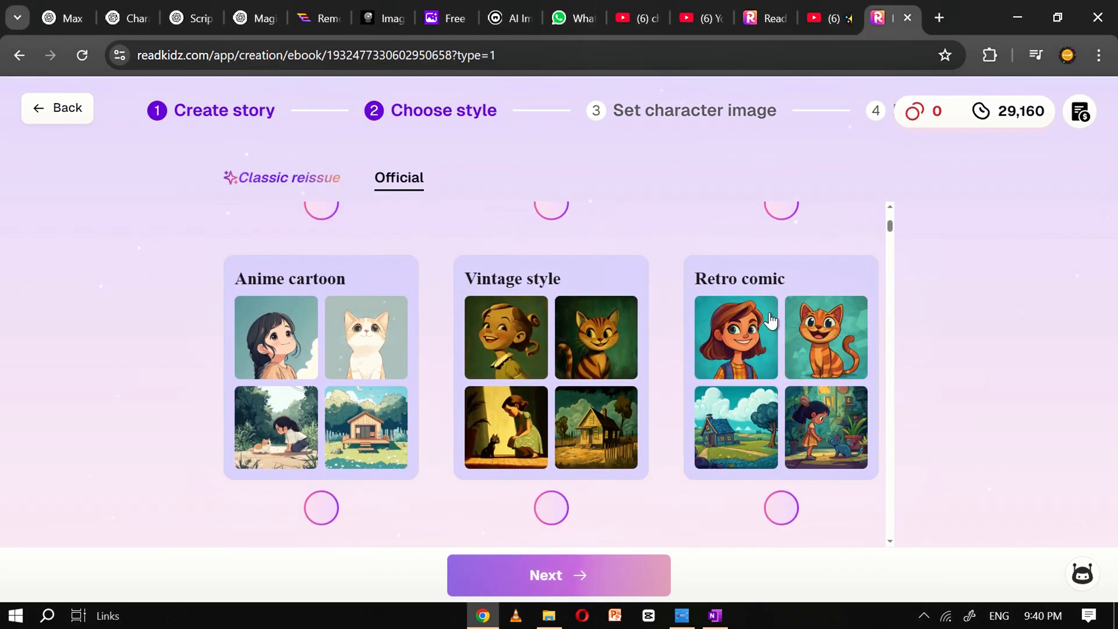
{"action": "scroll", "scroll_direction": "down", "scroll_amount": 3}
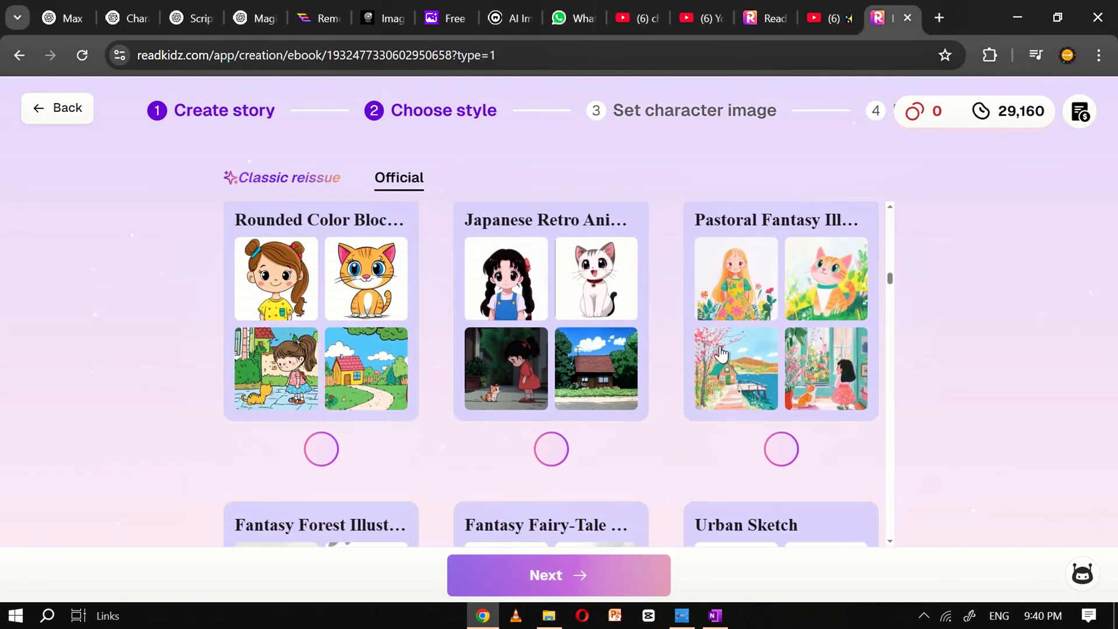
{"action": "scroll", "scroll_direction": "down", "scroll_amount": 3}
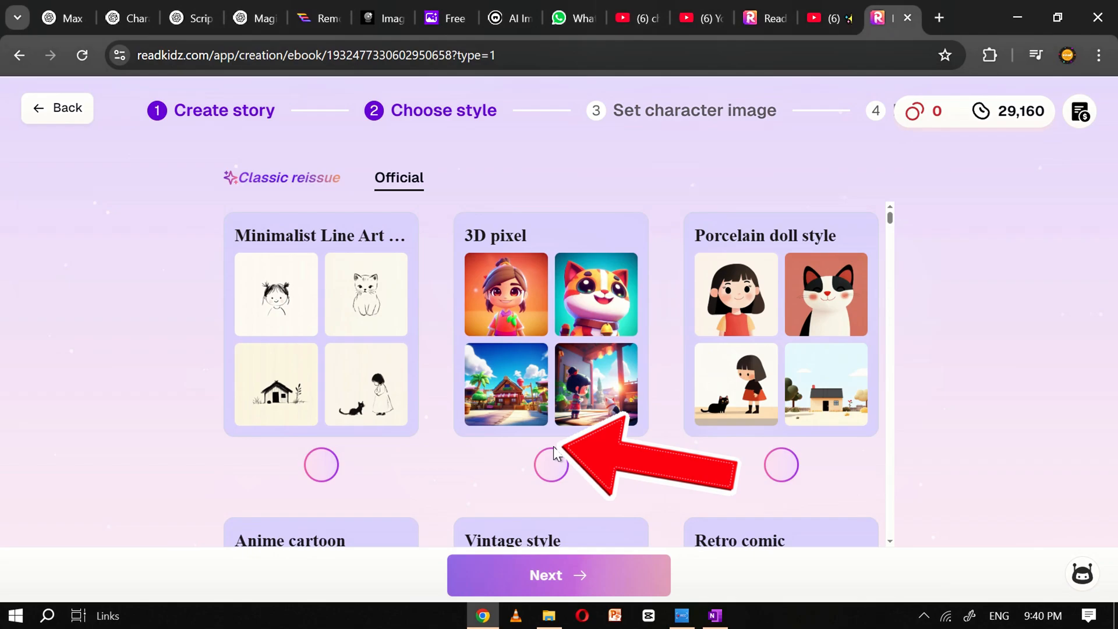
{"action": "left_click", "coordinate": [552, 328]}
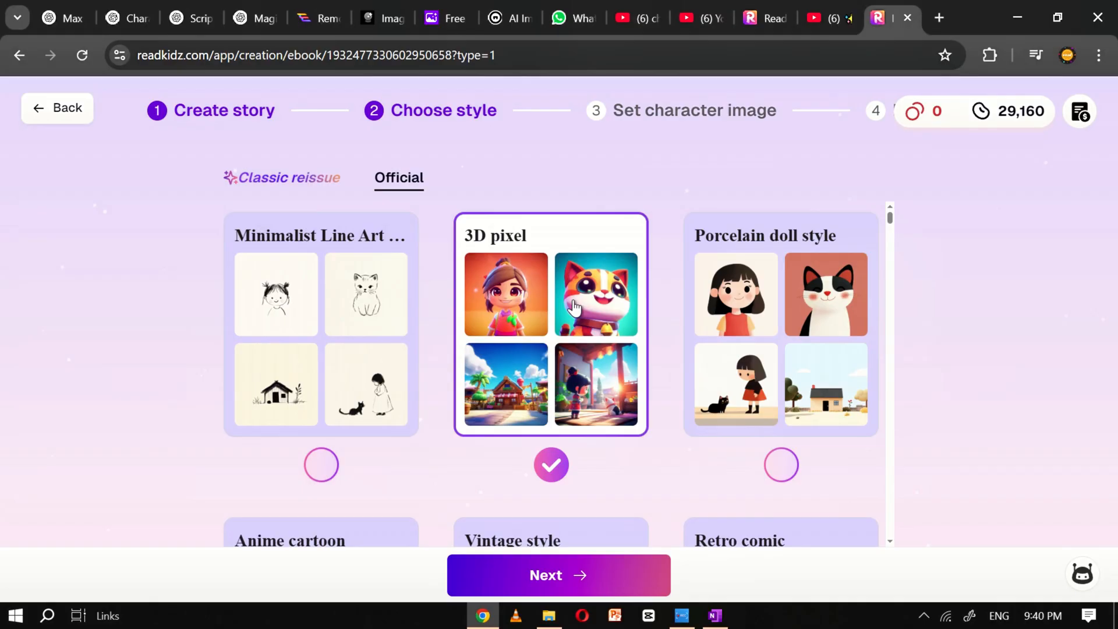
{"action": "mouse_move", "coordinate": [538, 354]}
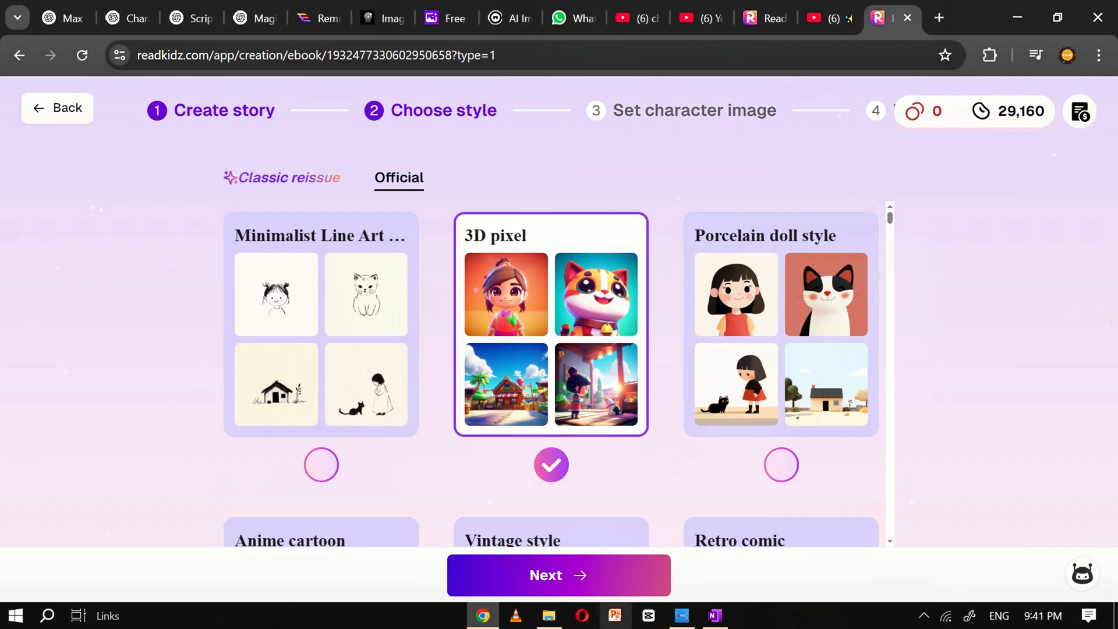
{"action": "left_click", "coordinate": [558, 575]}
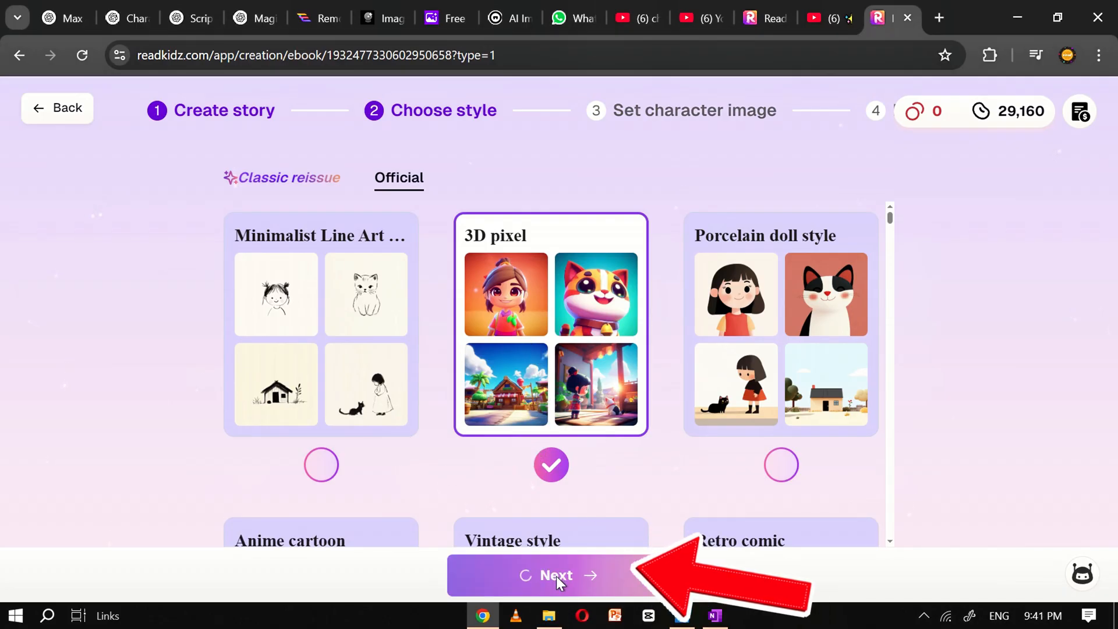
{"action": "left_click", "coordinate": [556, 576]}
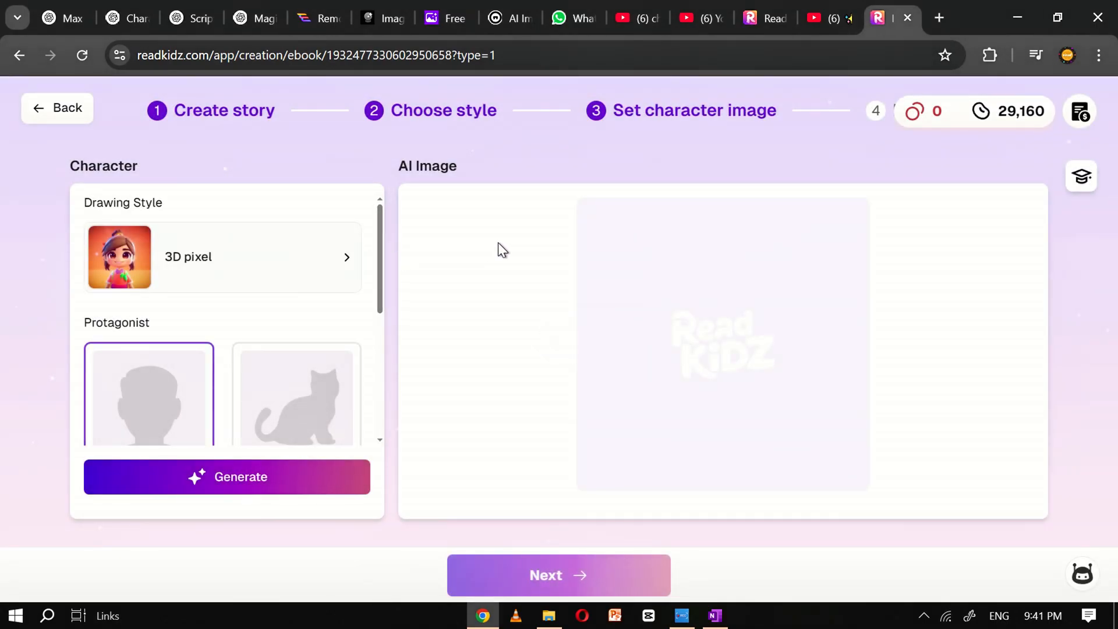
Generate 3D pixel images for Max, Leo and Hunter 1 and preview each character's results.
{"action": "scroll", "scroll_direction": "down", "scroll_amount": 3}
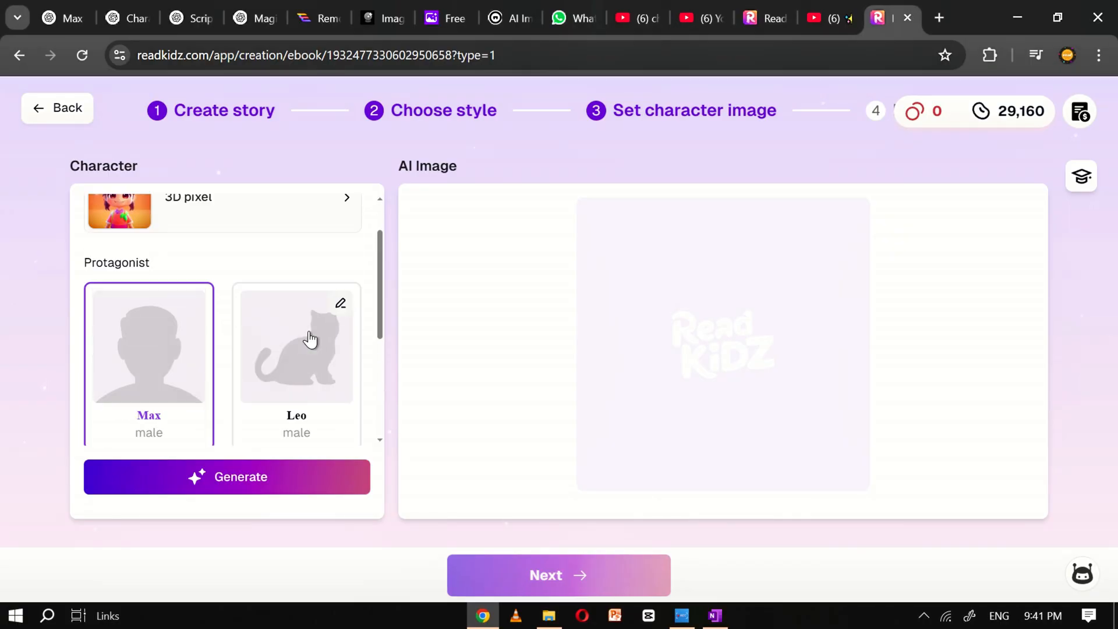
{"action": "scroll", "scroll_direction": "down", "scroll_amount": 3}
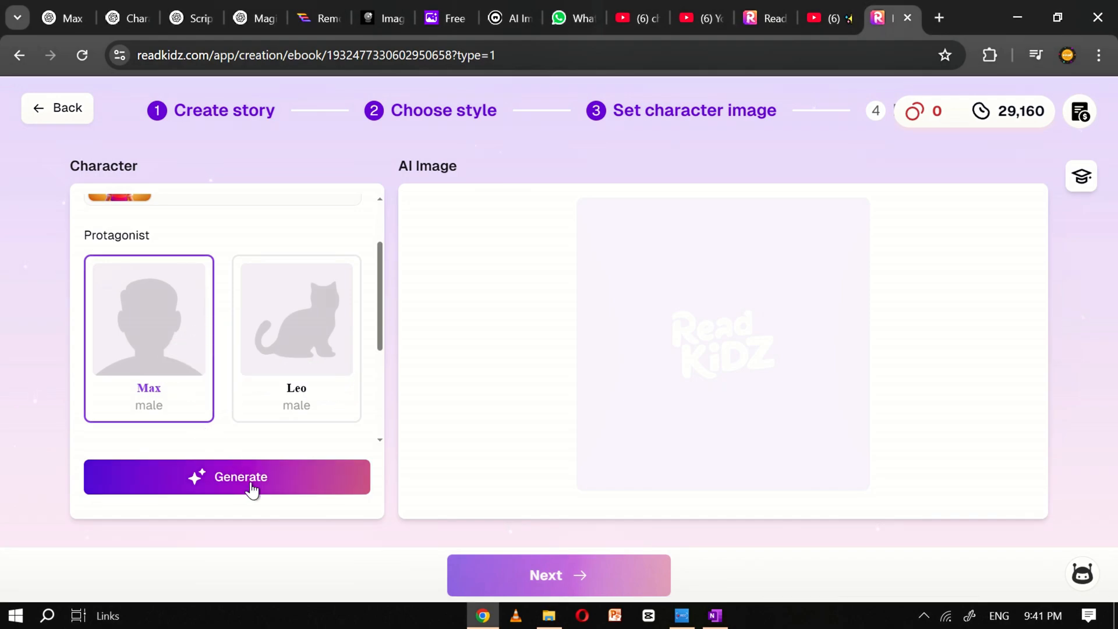
{"action": "left_click", "coordinate": [240, 476]}
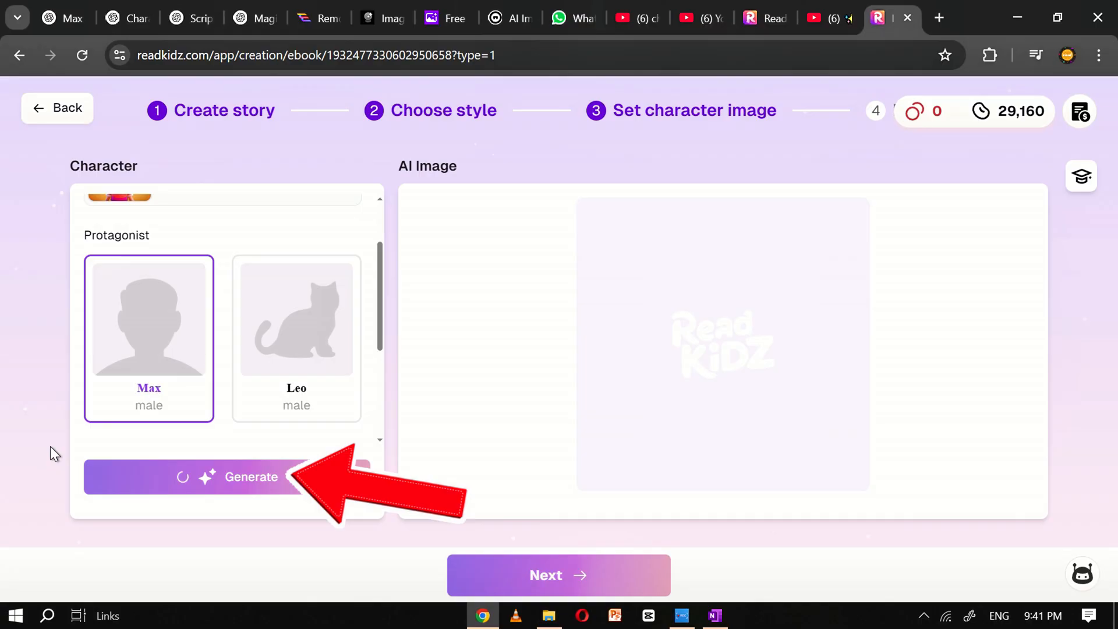
{"action": "left_click", "coordinate": [226, 478]}
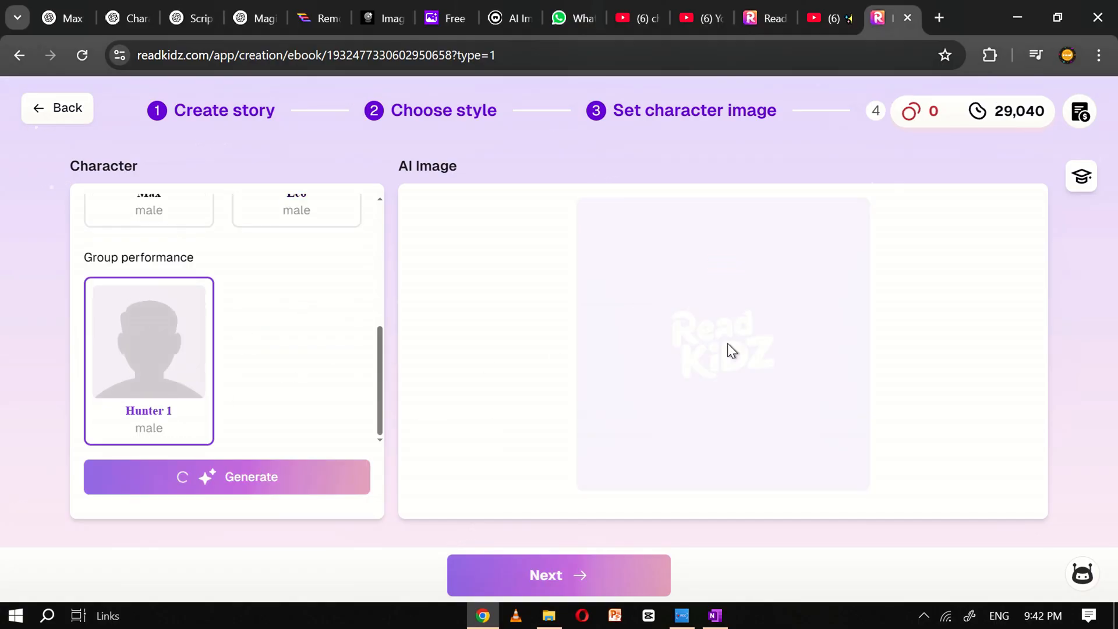
{"action": "left_click", "coordinate": [226, 477]}
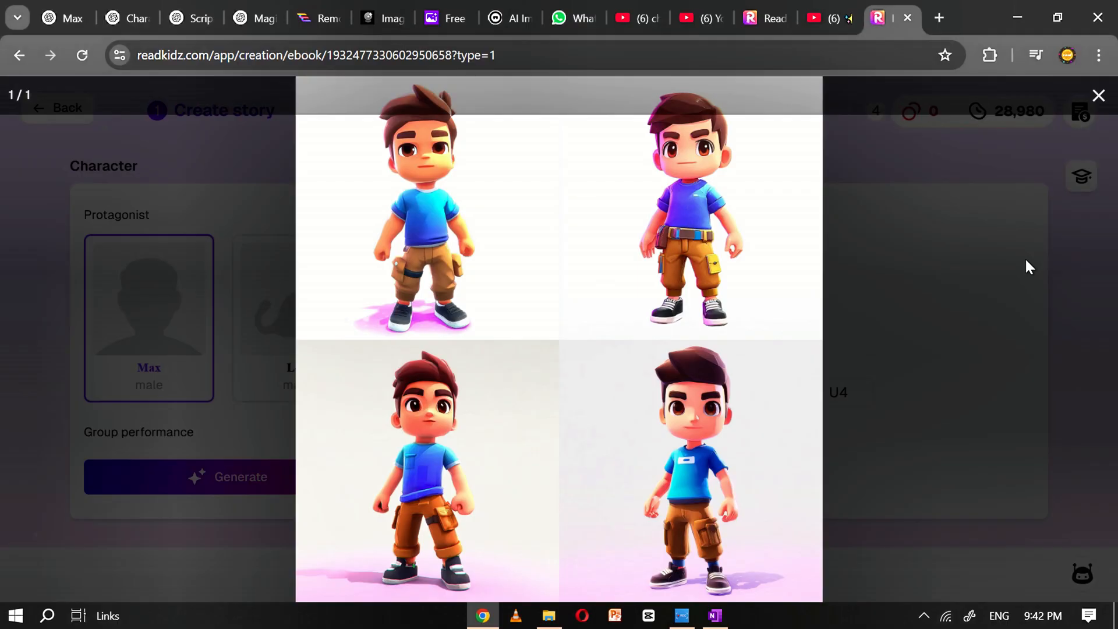
{"action": "left_click", "coordinate": [1098, 95]}
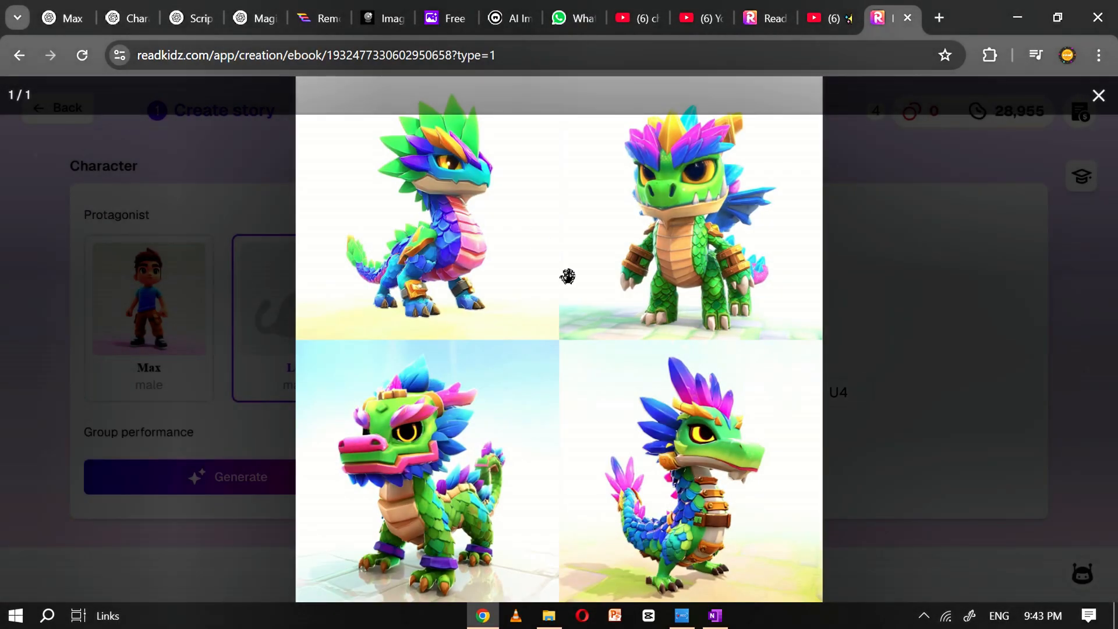
{"action": "left_click", "coordinate": [1098, 94]}
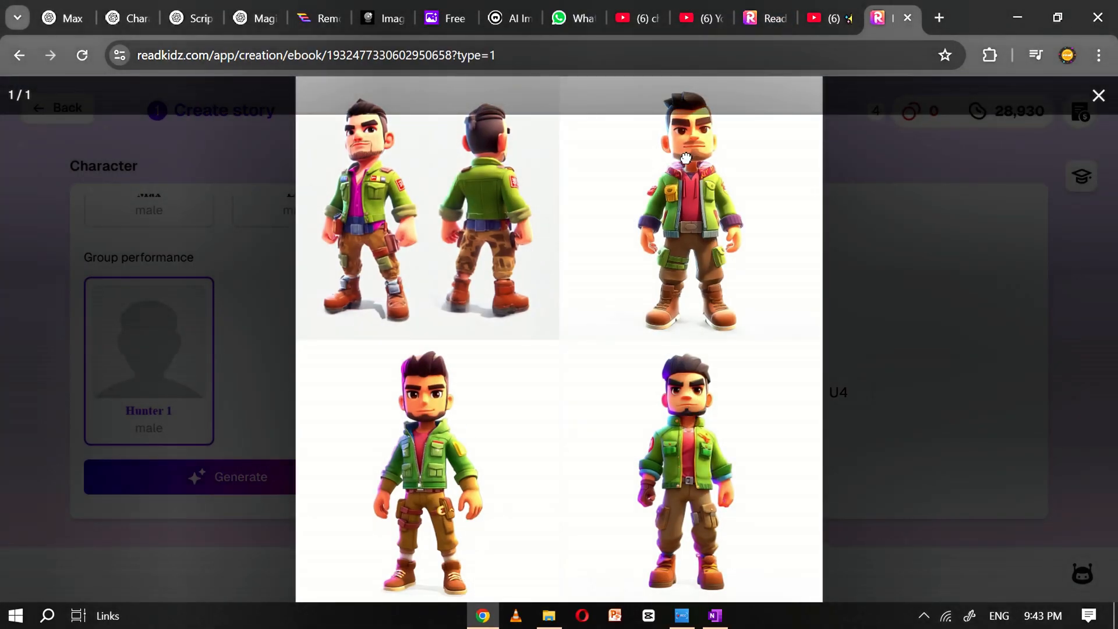
{"action": "left_click", "coordinate": [1099, 96]}
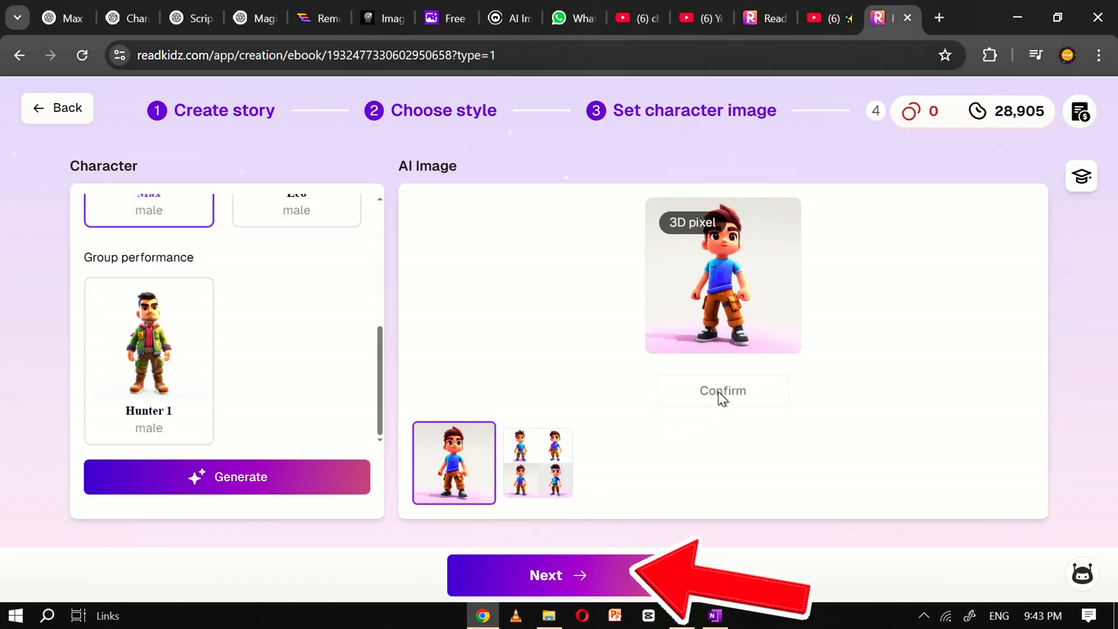
Proceed to page illustrations and pick a variant for the egg discovery page.
{"action": "left_click", "coordinate": [546, 575]}
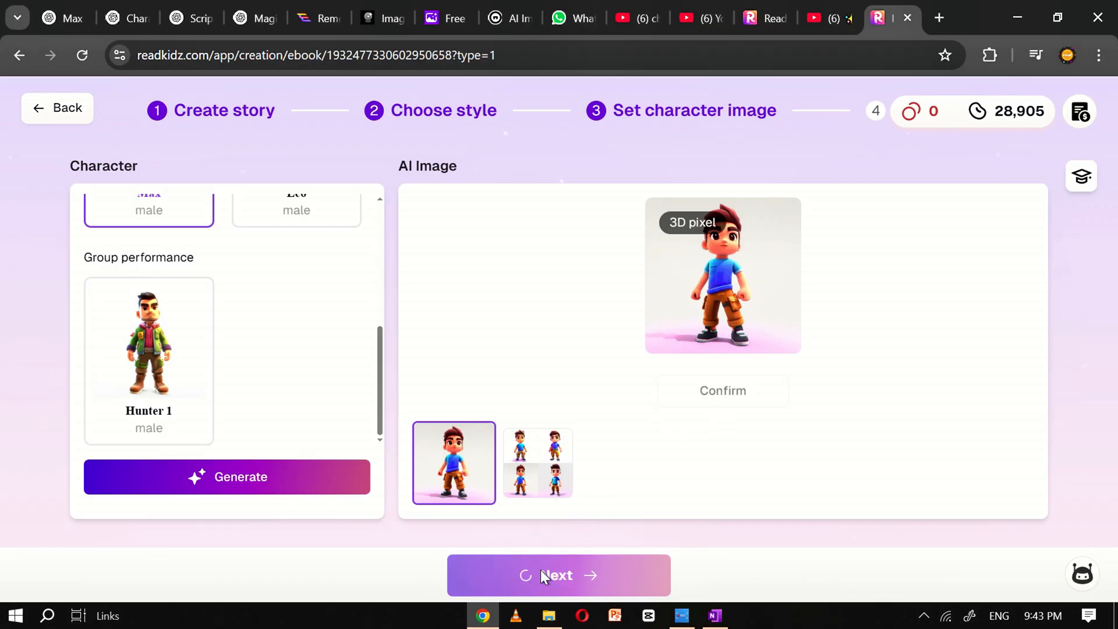
{"action": "left_click", "coordinate": [559, 575]}
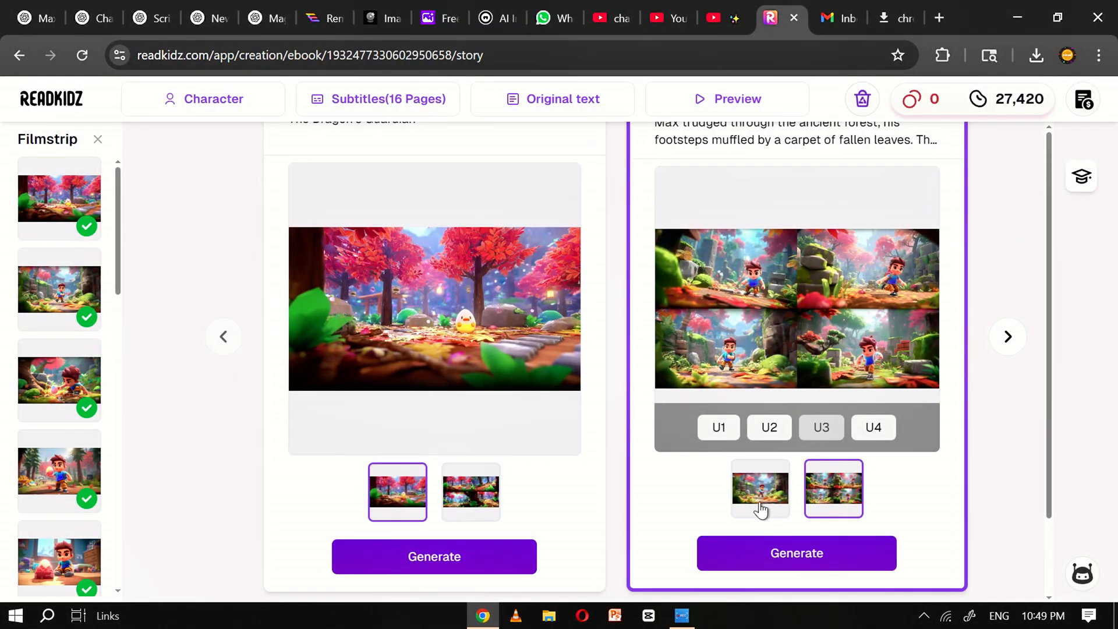
{"action": "left_click", "coordinate": [759, 489]}
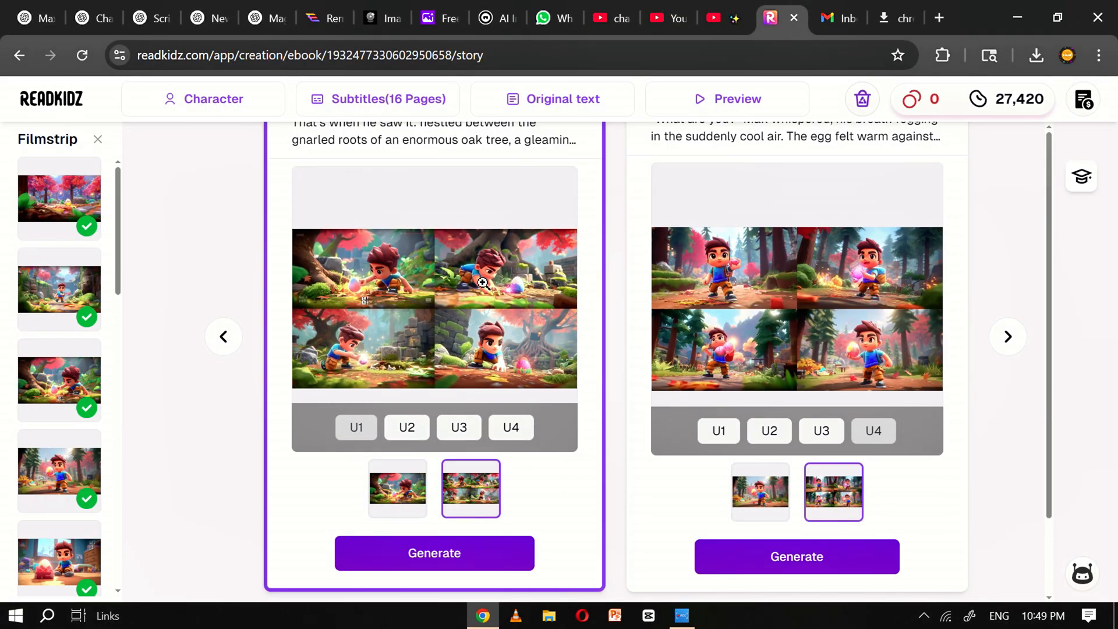
{"action": "left_click", "coordinate": [484, 287]}
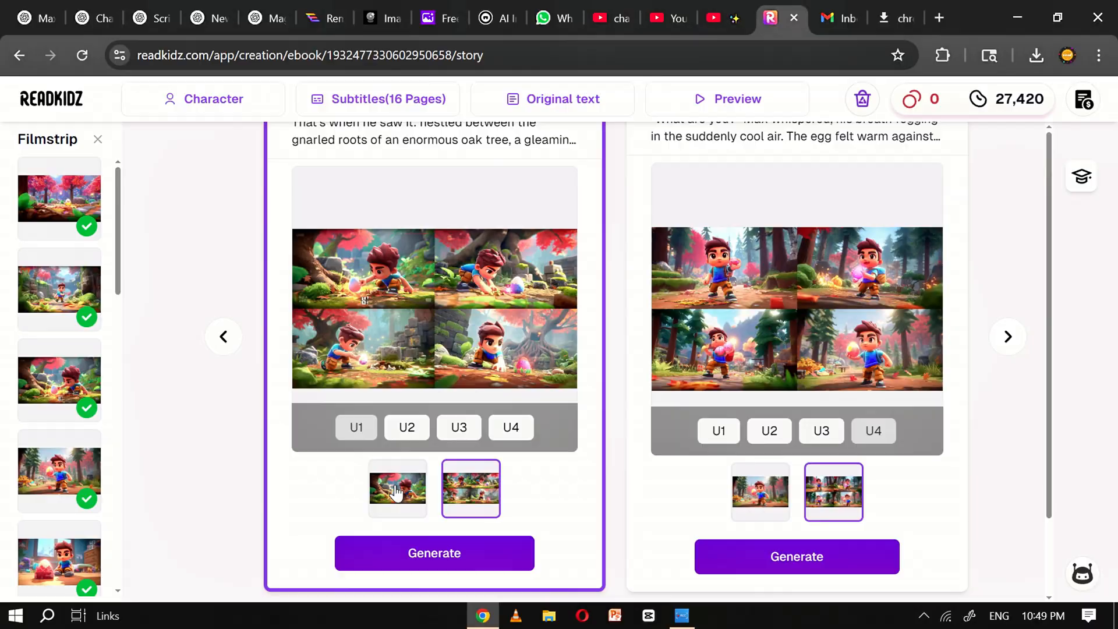
{"action": "left_click", "coordinate": [397, 488]}
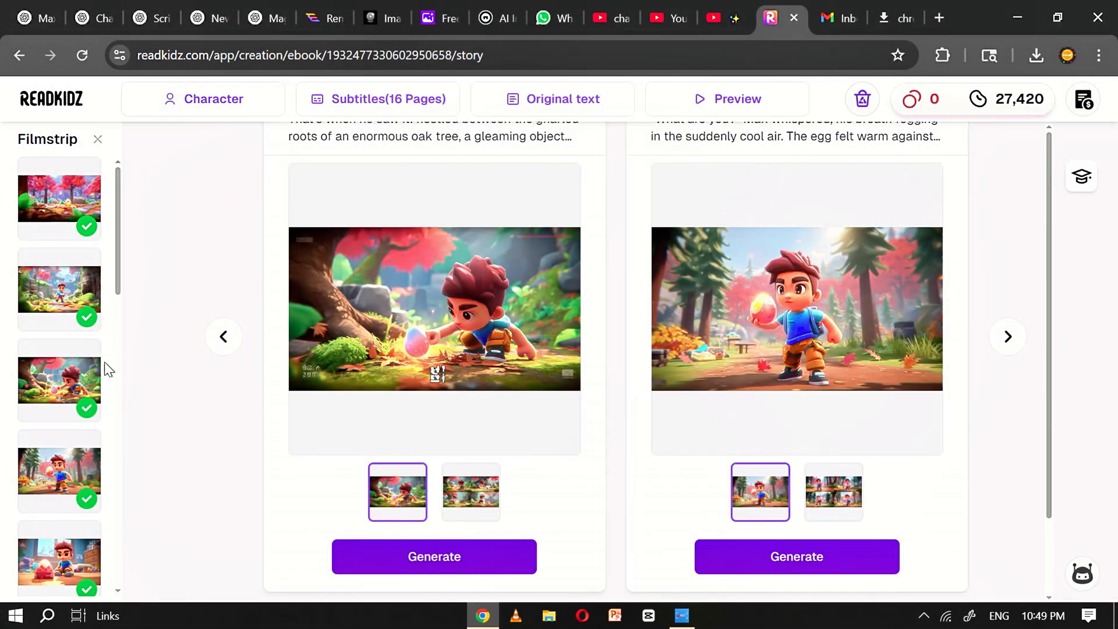
Review the later story pages and continue into the book editor.
{"action": "left_click", "coordinate": [1007, 337]}
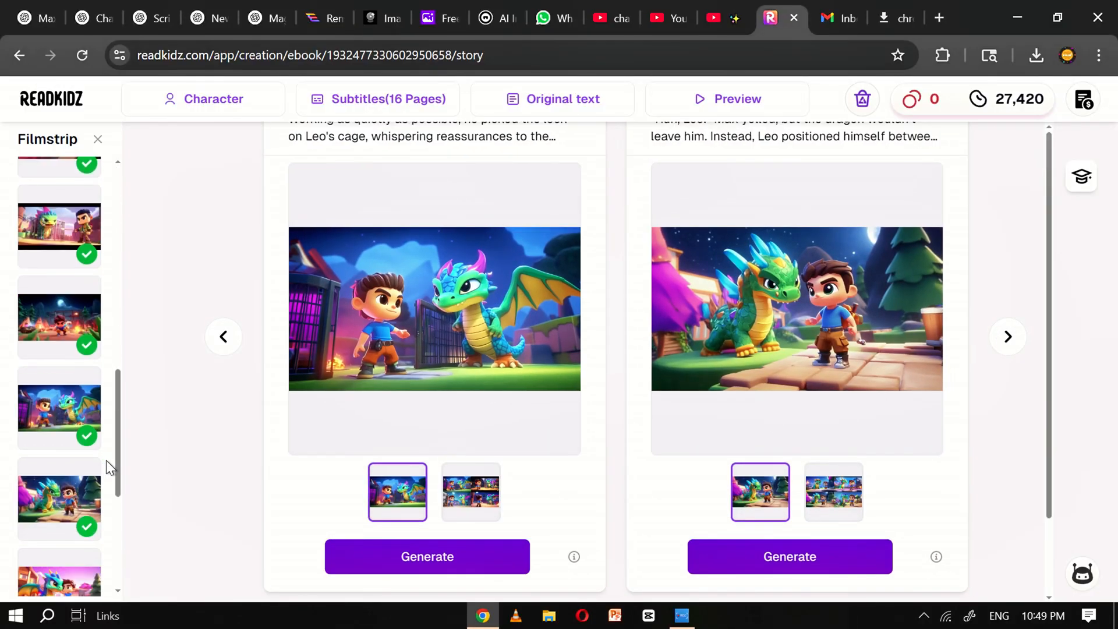
{"action": "scroll", "scroll_direction": "down", "scroll_amount": 3}
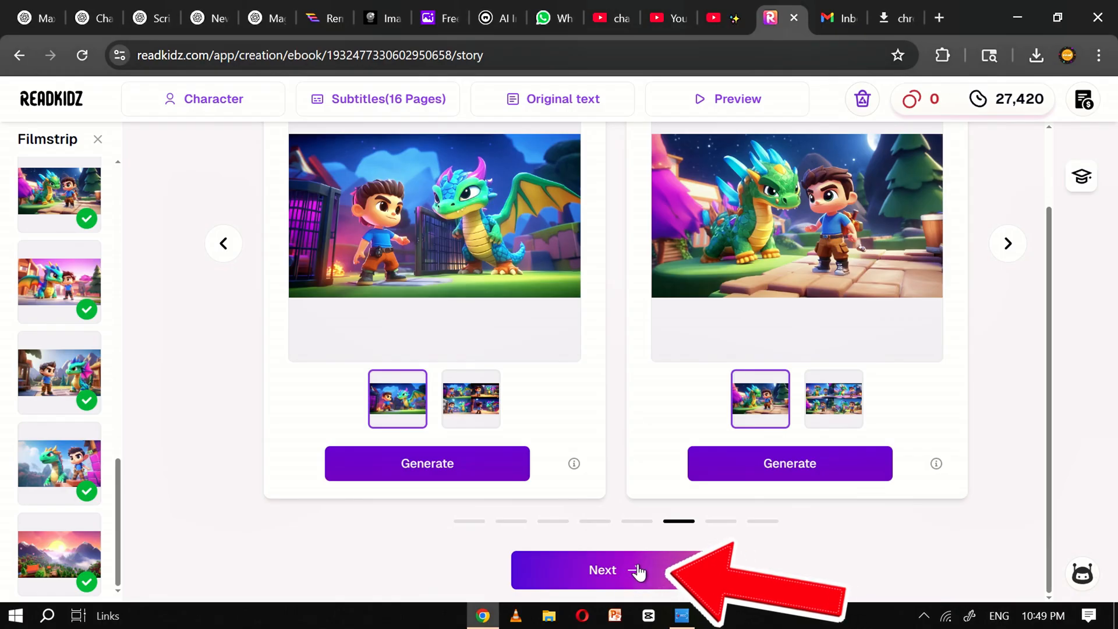
{"action": "left_click", "coordinate": [611, 571]}
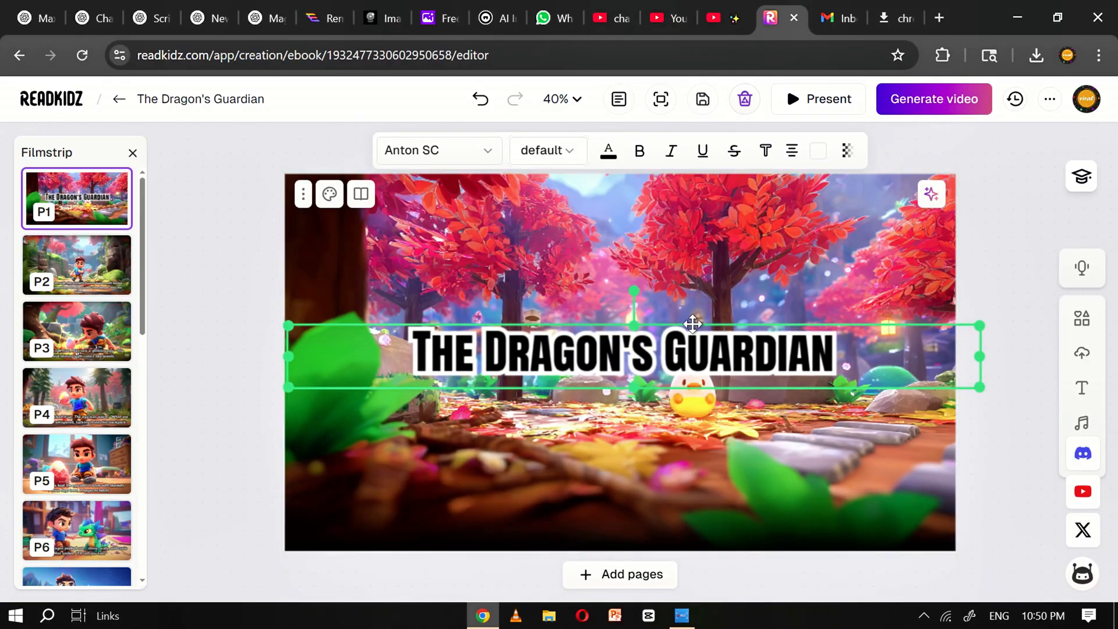
Check page 2's forest caption, then return to the title page with nothing selected.
{"action": "left_click", "coordinate": [77, 266]}
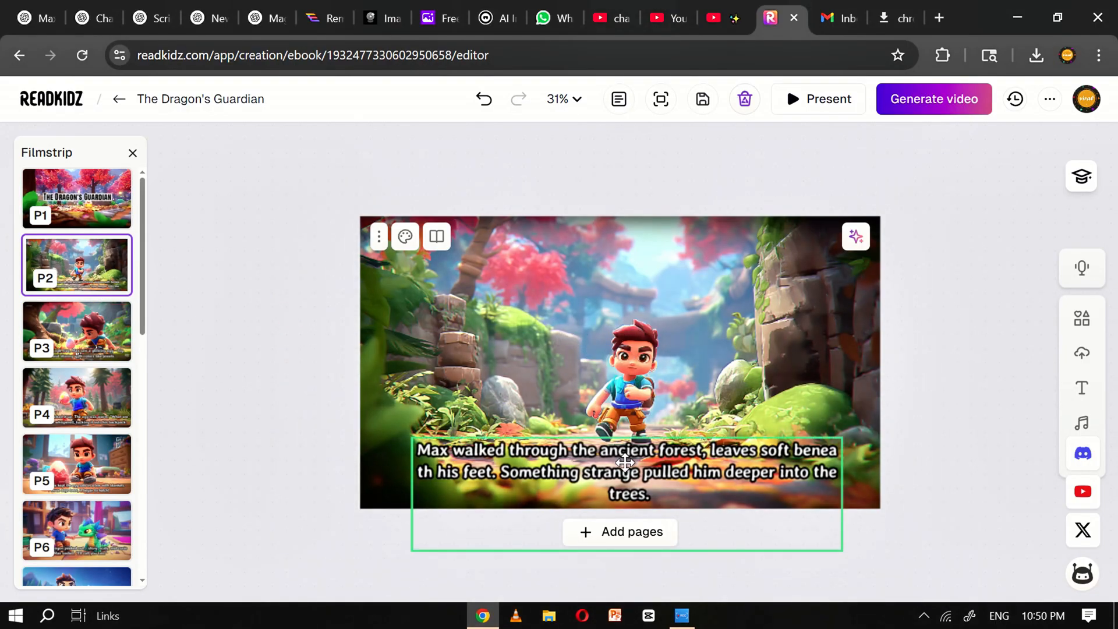
{"action": "left_click", "coordinate": [623, 462]}
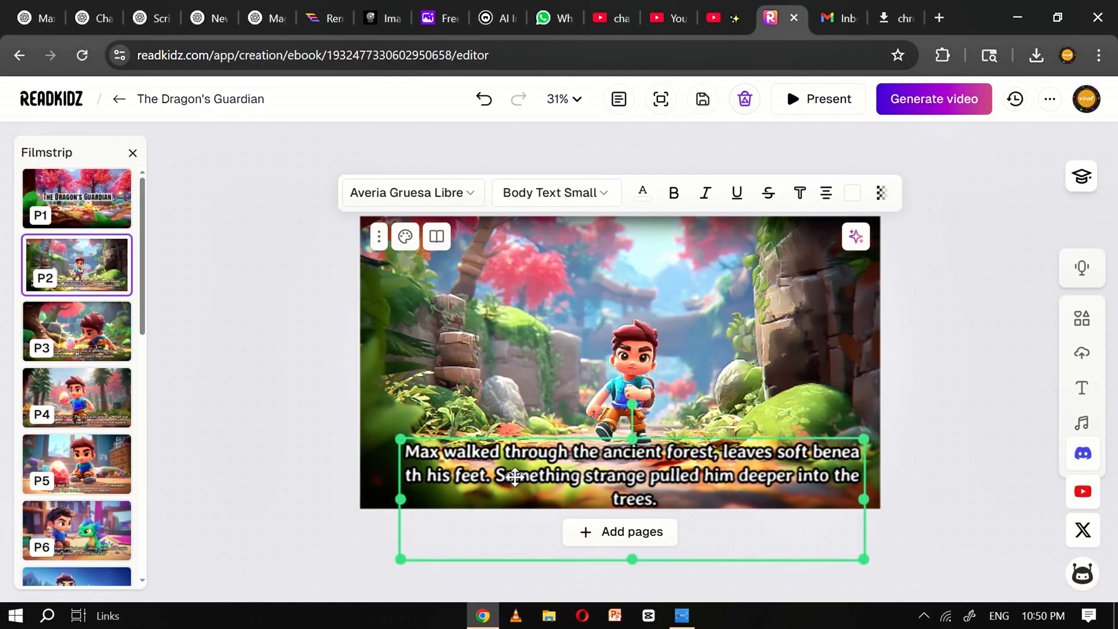
{"action": "left_click", "coordinate": [76, 198]}
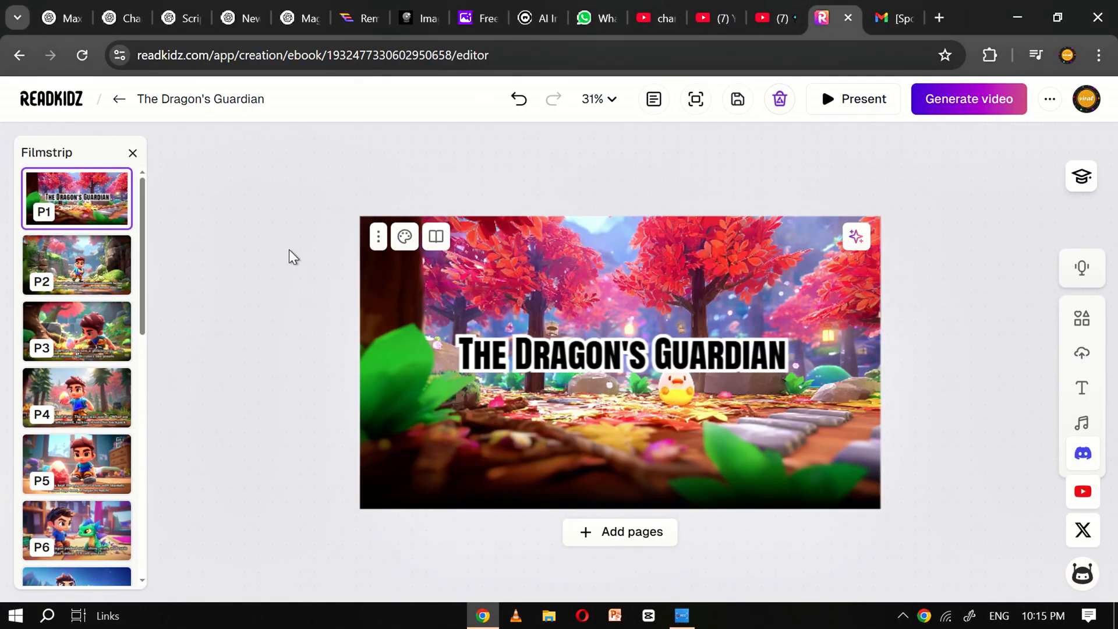
{"action": "left_click", "coordinate": [76, 529]}
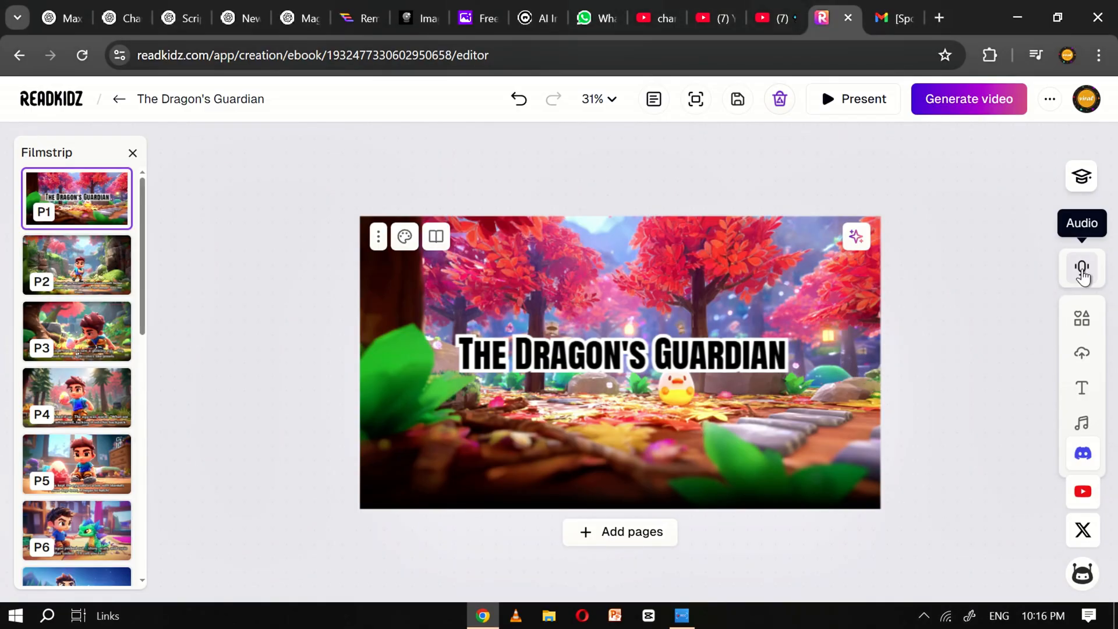
Select the story pages, choose Davis as narrator voice, generate the narration and close the Voices panel.
{"action": "left_click", "coordinate": [1081, 269]}
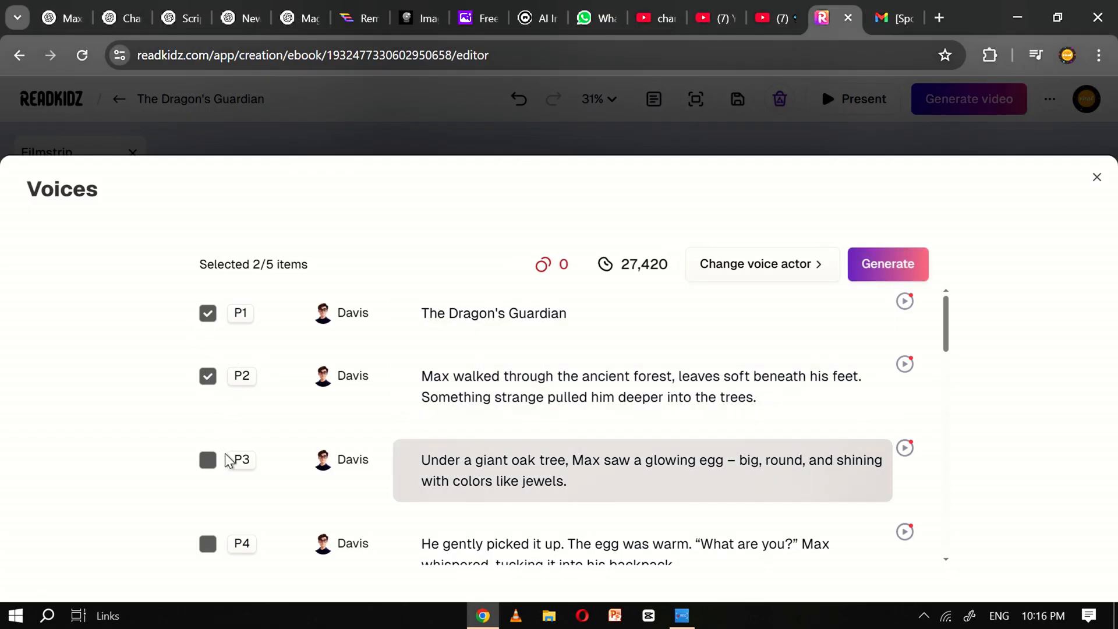
{"action": "left_click", "coordinate": [762, 263]}
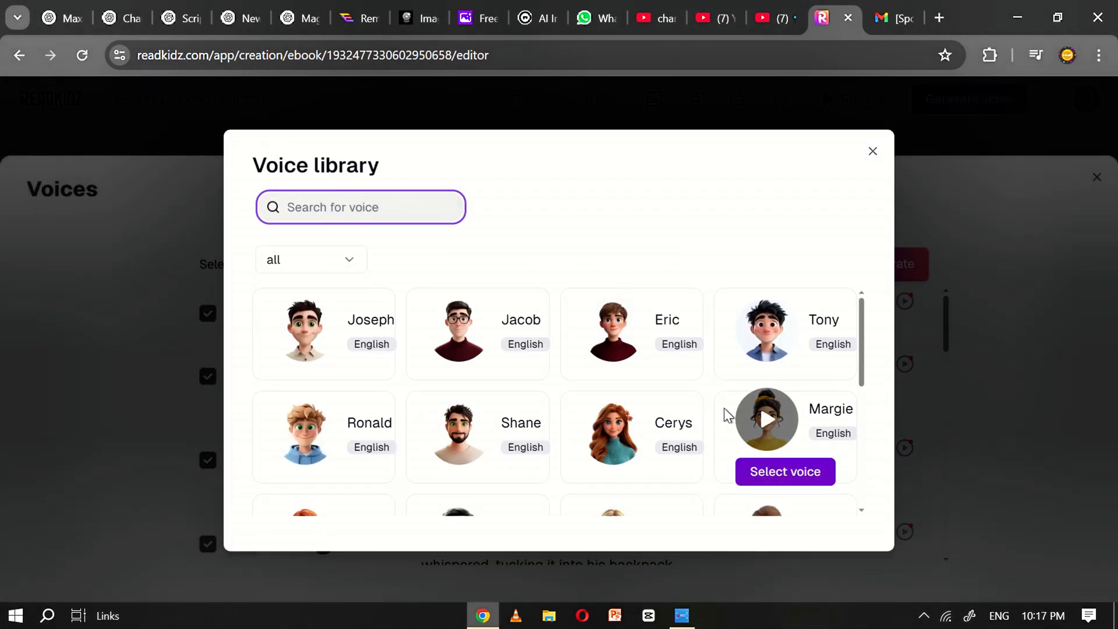
{"action": "scroll", "scroll_direction": "down", "scroll_amount": 3}
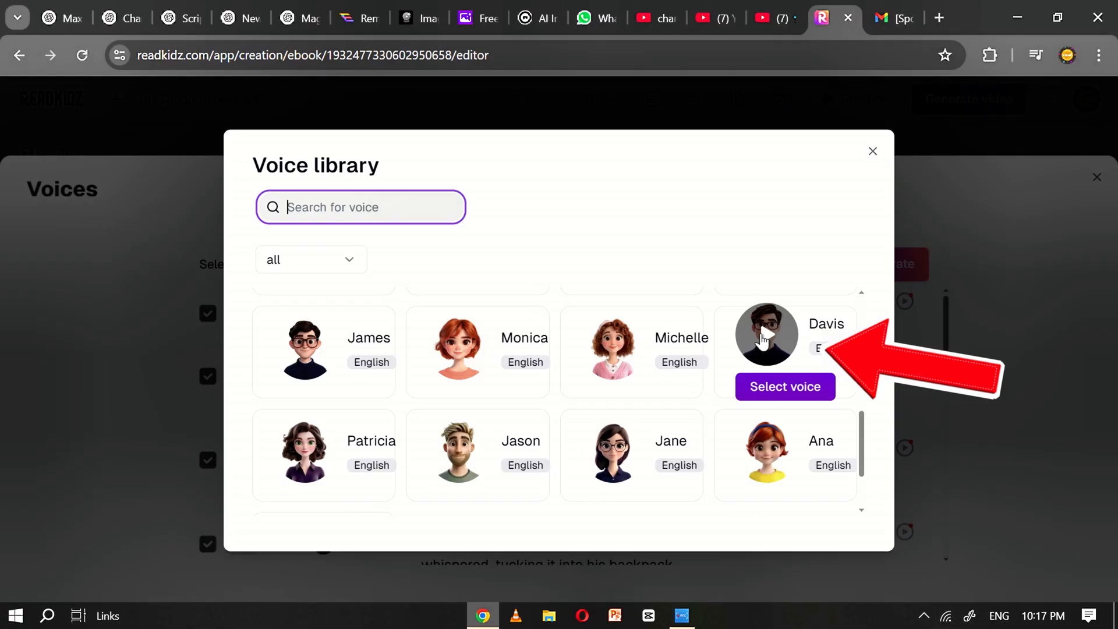
{"action": "left_click", "coordinate": [785, 387]}
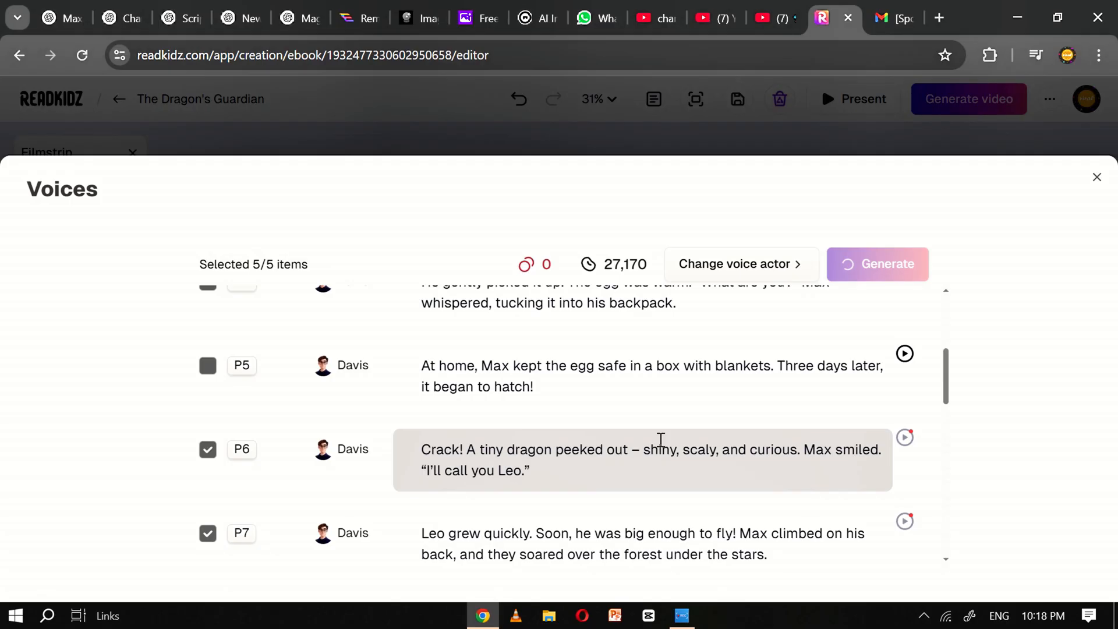
{"action": "left_click", "coordinate": [888, 263]}
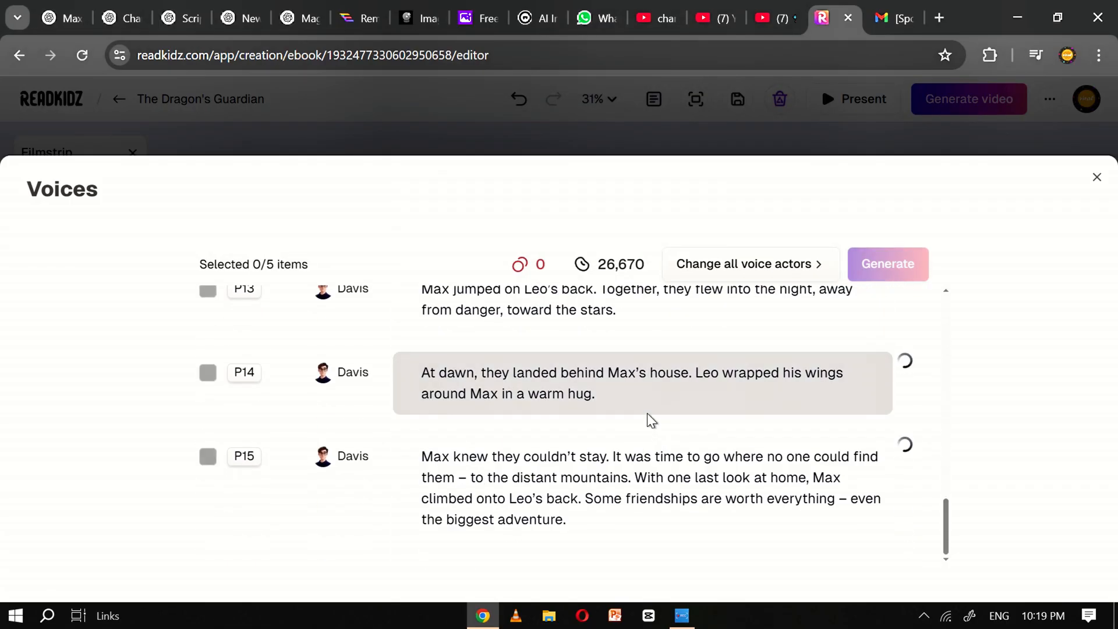
{"action": "left_click", "coordinate": [1097, 177]}
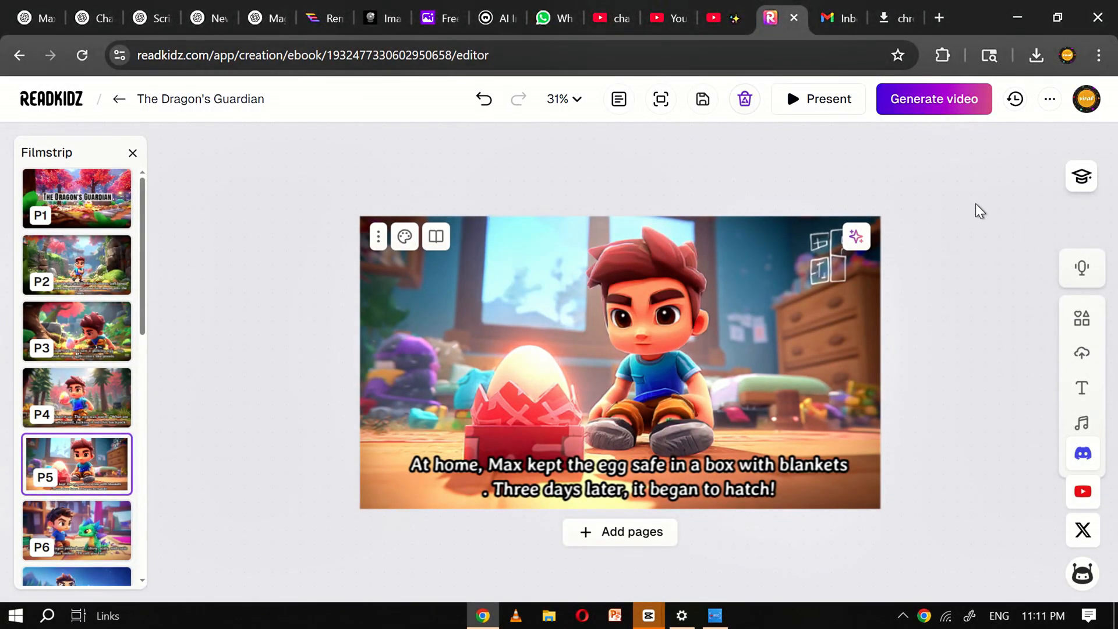
{"action": "left_click", "coordinate": [1050, 99]}
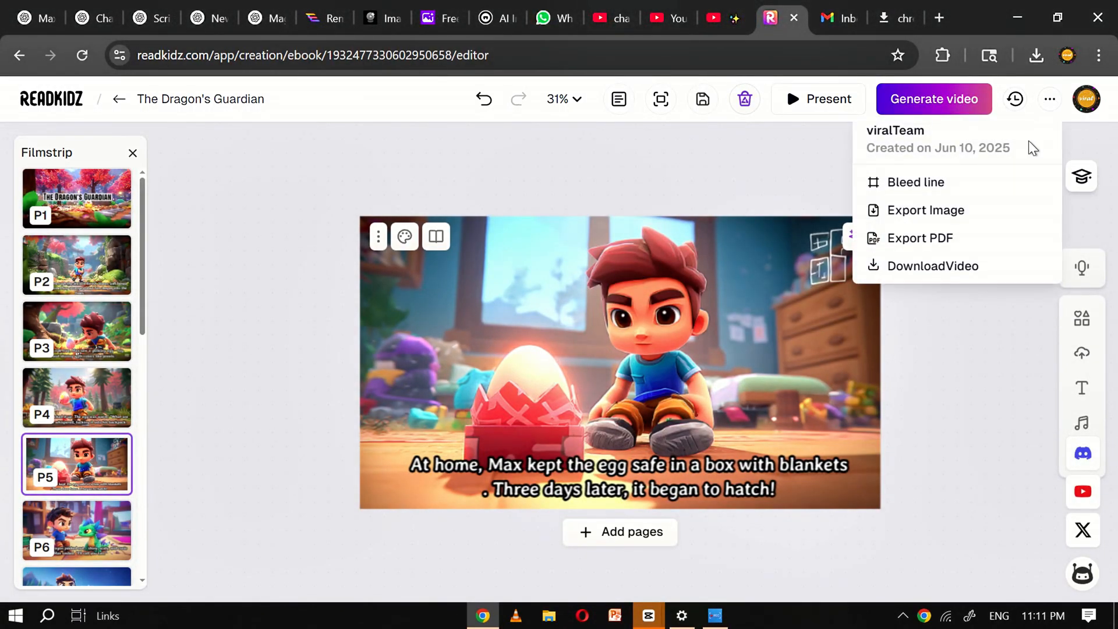
{"action": "mouse_move", "coordinate": [957, 209]}
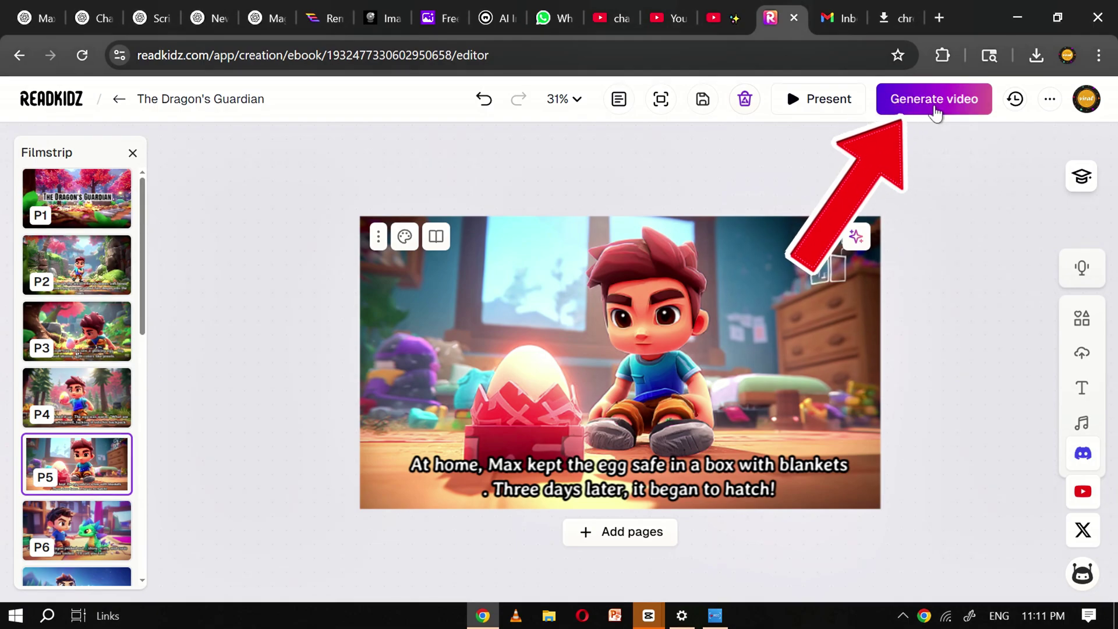
Accept the default effect, Circleopen animation and first music track, and start generating the video.
{"action": "left_click", "coordinate": [934, 99]}
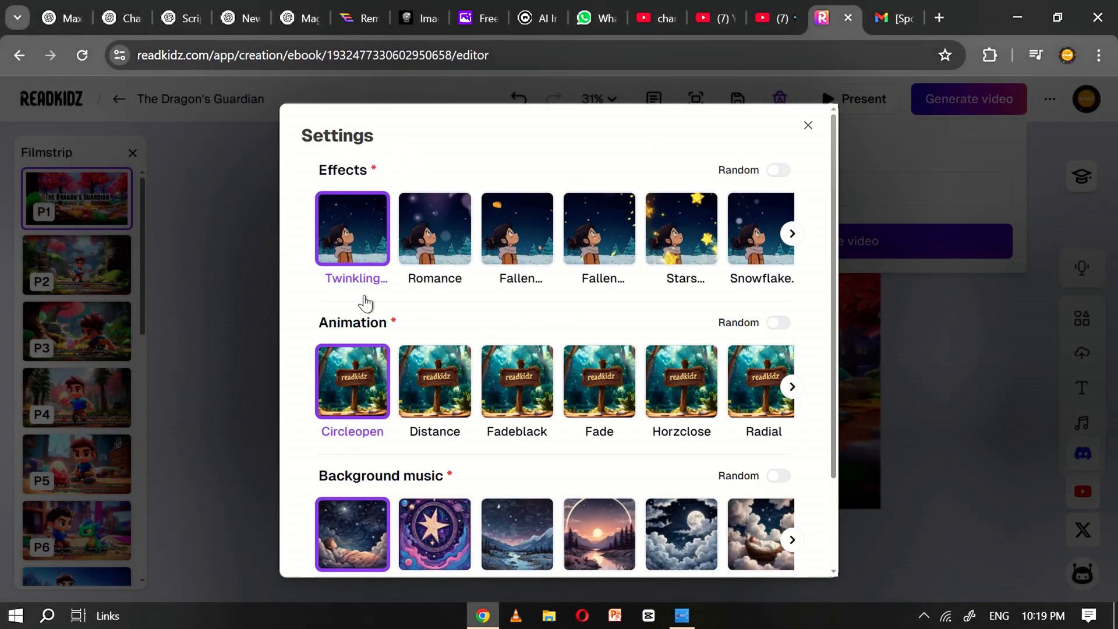
{"action": "scroll", "scroll_direction": "down", "scroll_amount": 3}
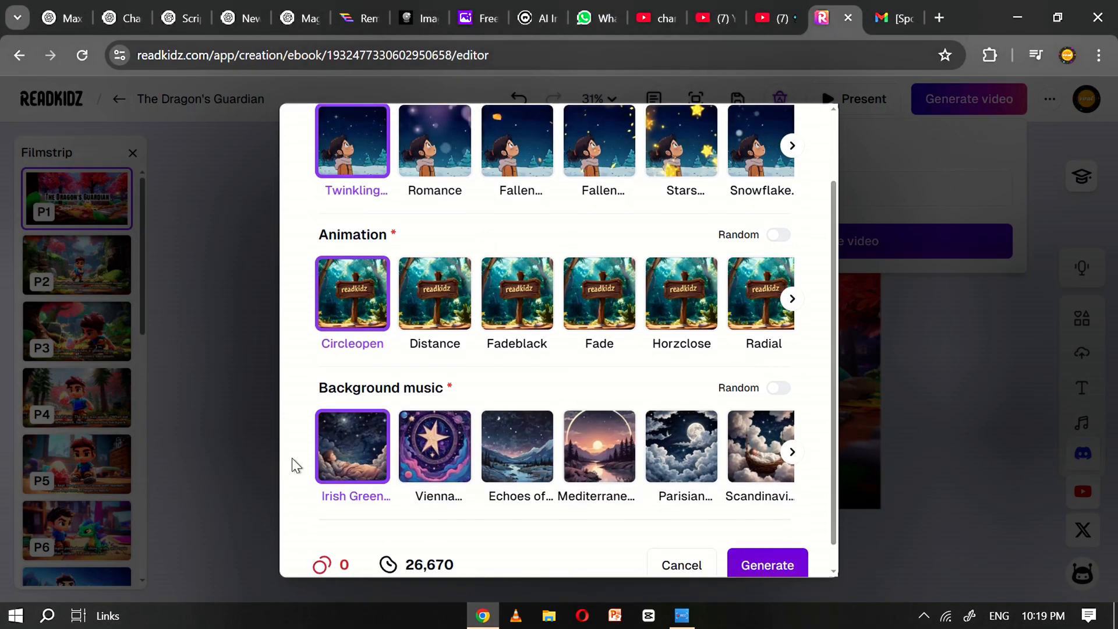
{"action": "scroll", "scroll_direction": "down", "scroll_amount": 3}
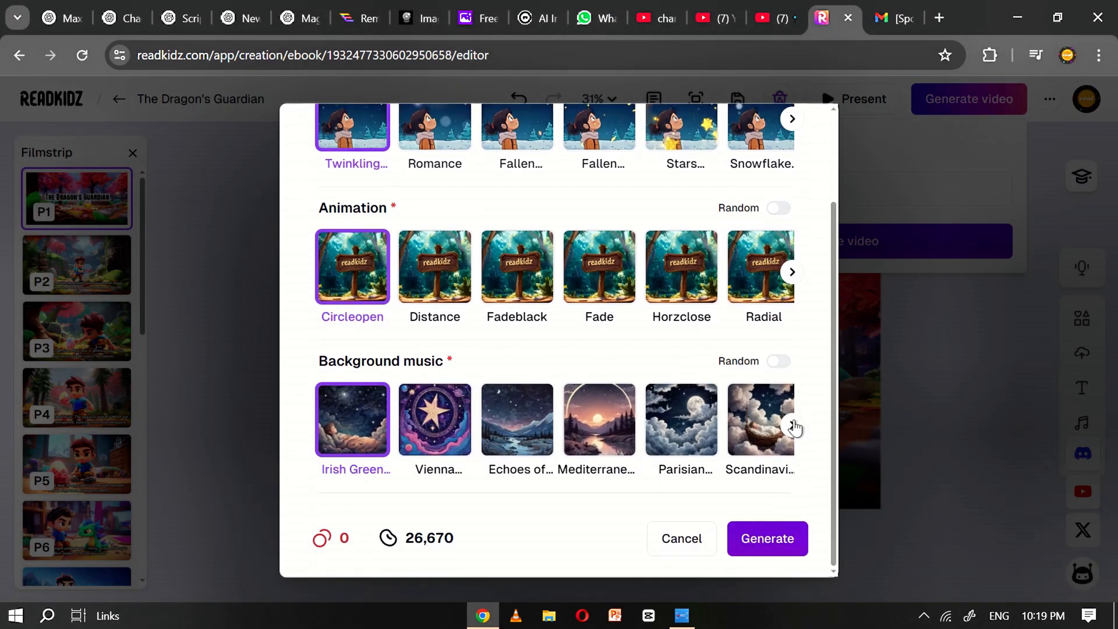
{"action": "left_click", "coordinate": [794, 425]}
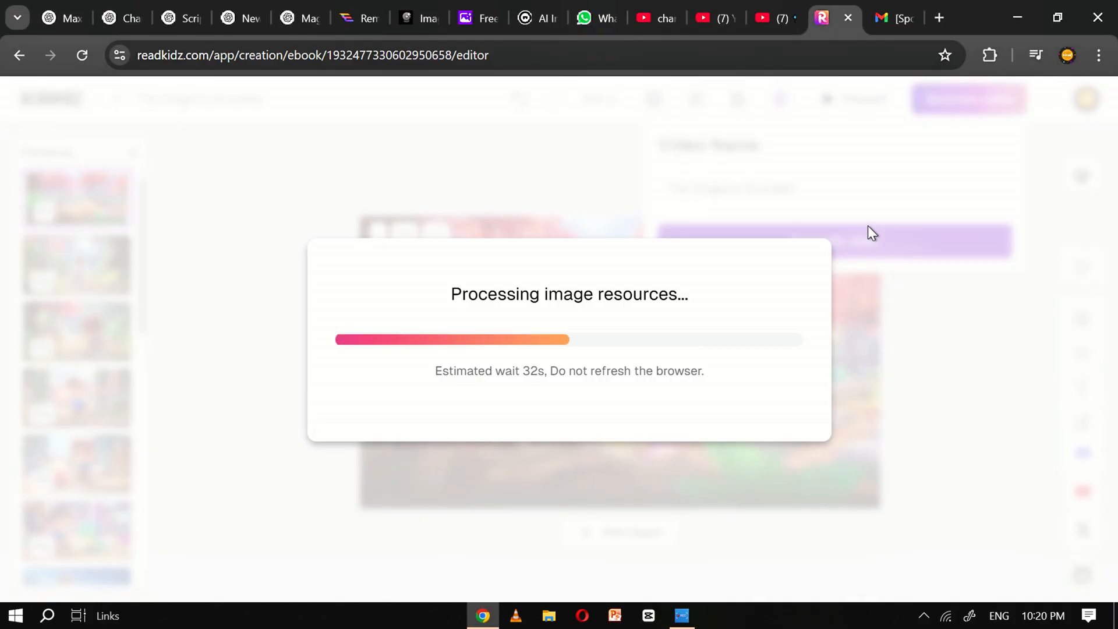
{"action": "mouse_move", "coordinate": [734, 252]}
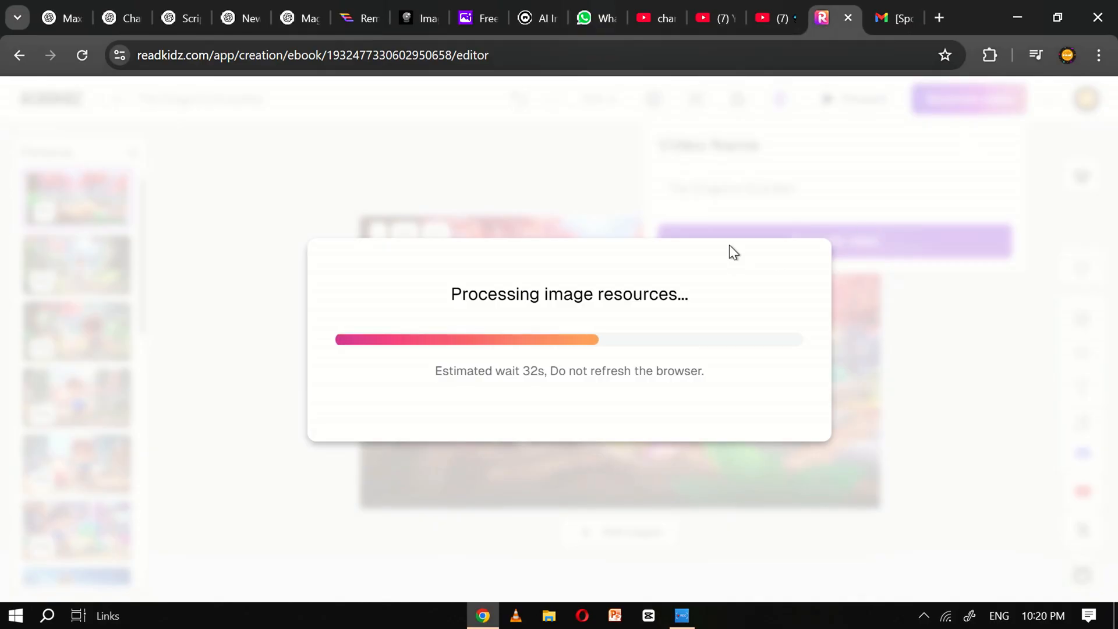